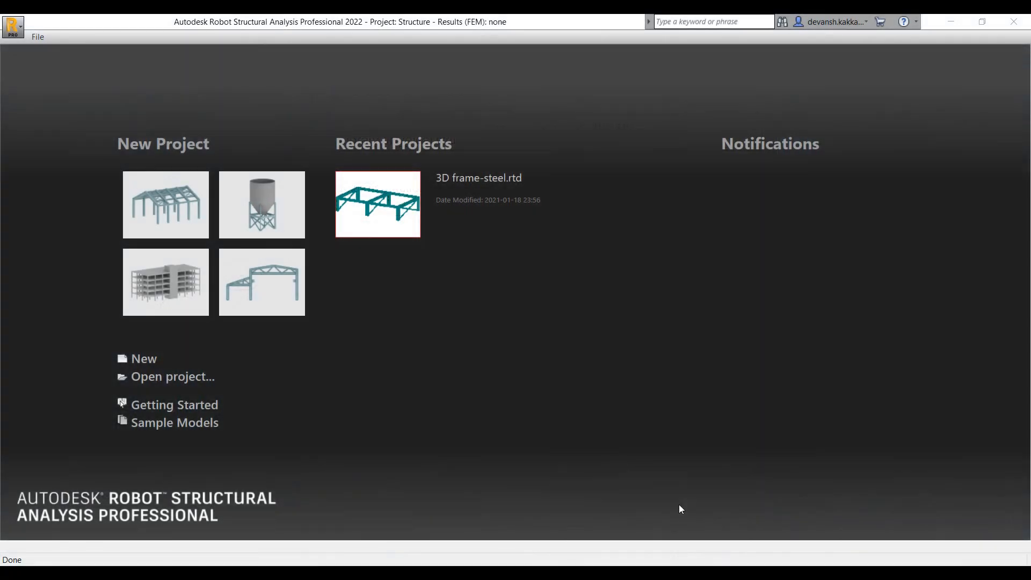
pyautogui.moveTo(572, 392)
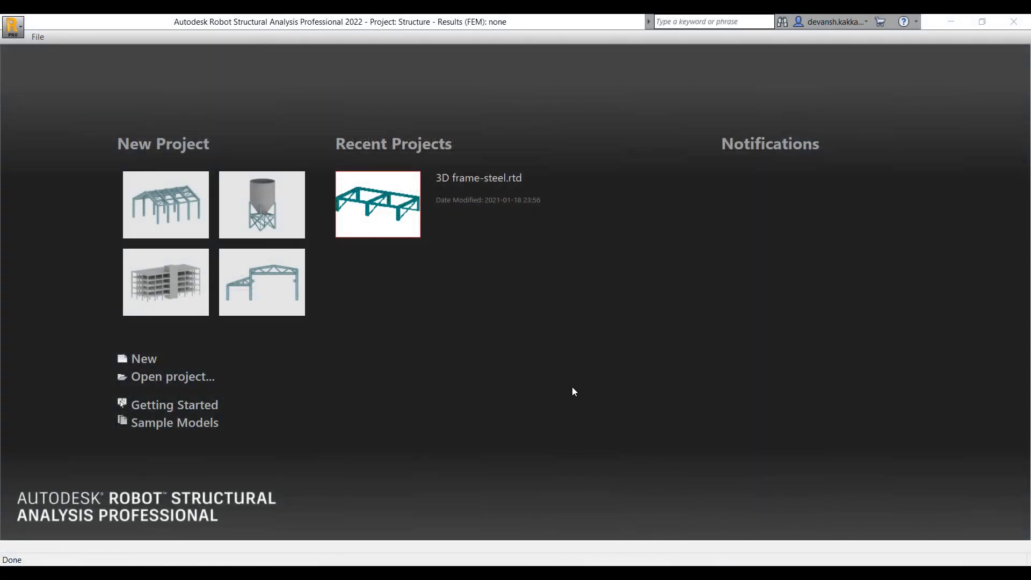
pyautogui.moveTo(438, 396)
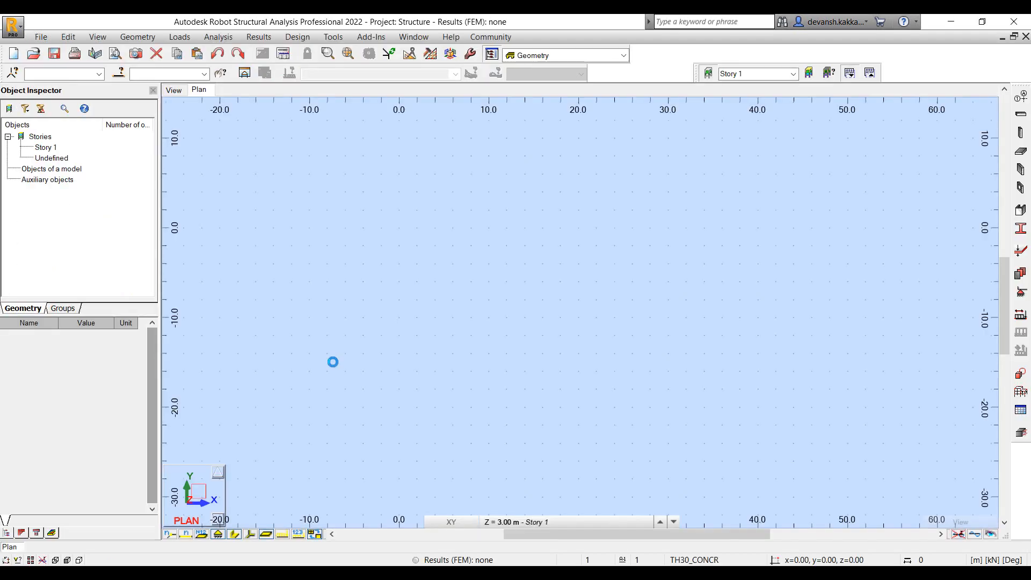
pyautogui.moveTo(333, 362)
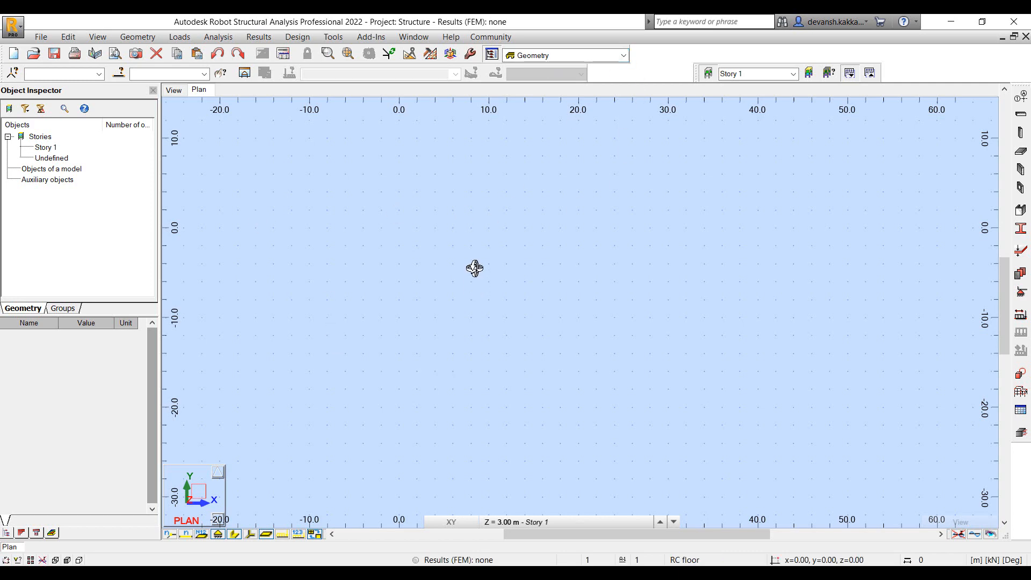
# Review Job Preferences design codes: AS 4100-1998 steel and AS 3600-2009 reinforced concrete
pyautogui.click(333, 37)
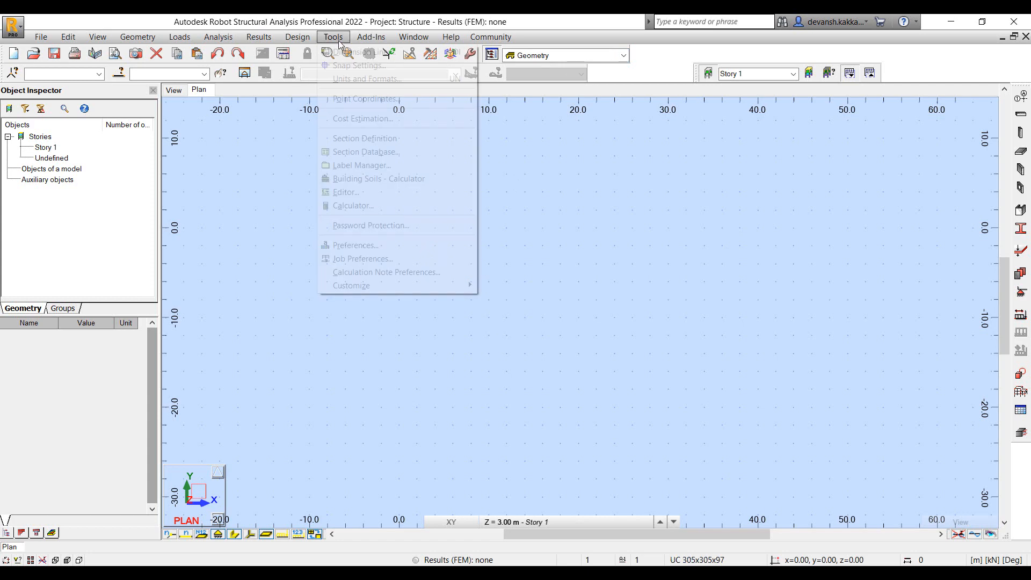
pyautogui.moveTo(355, 244)
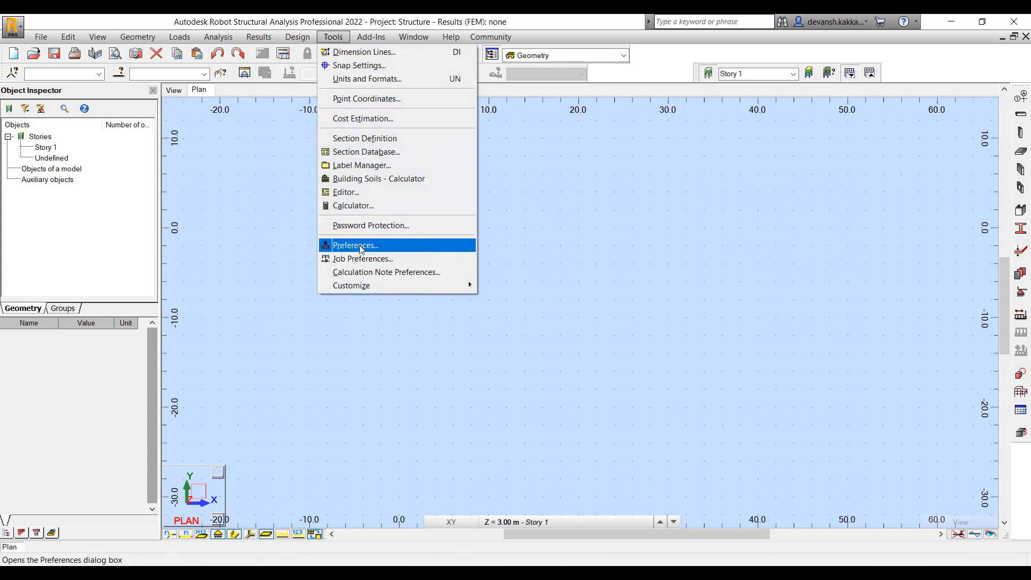
pyautogui.click(355, 245)
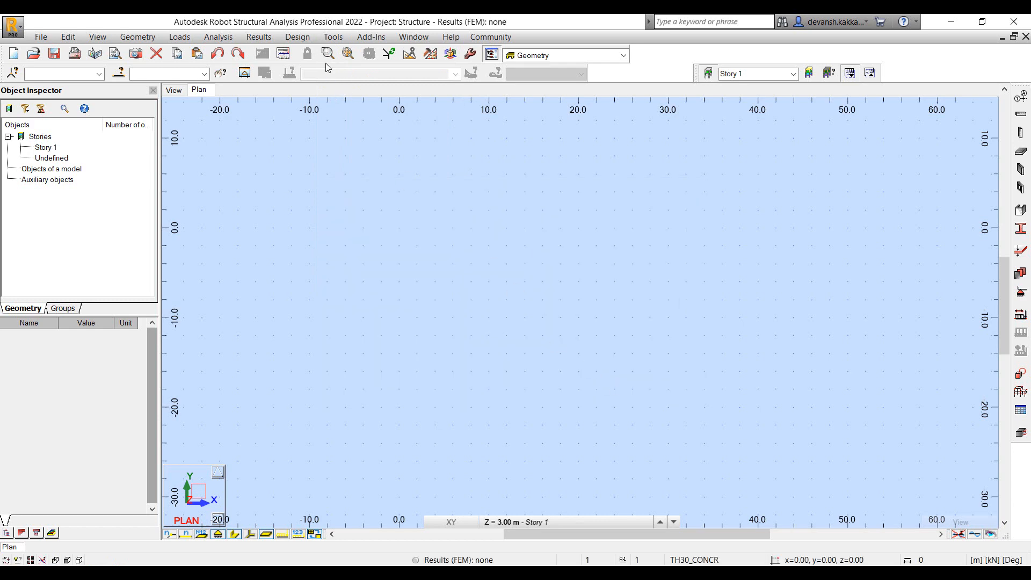
pyautogui.click(449, 55)
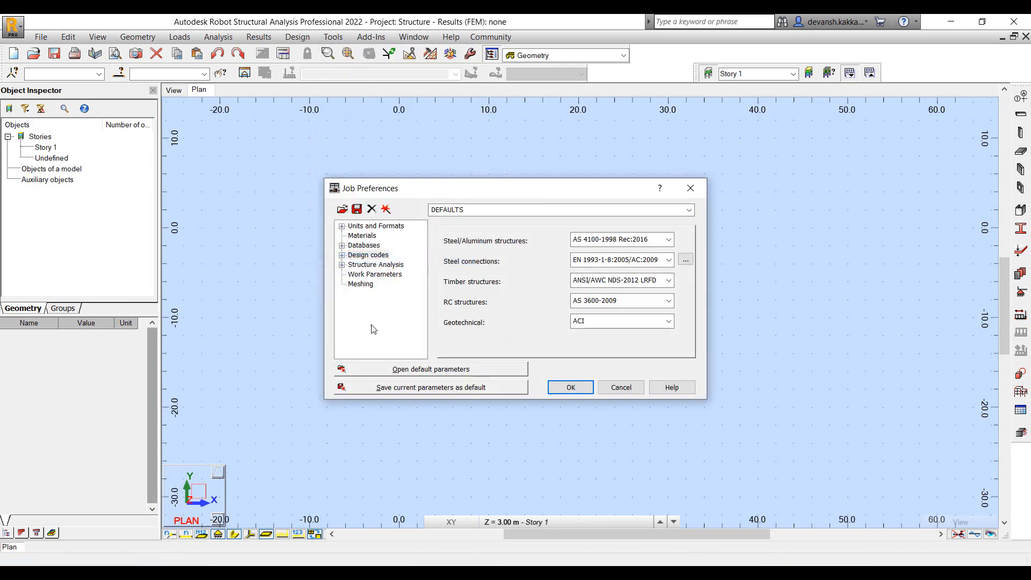
pyautogui.click(367, 255)
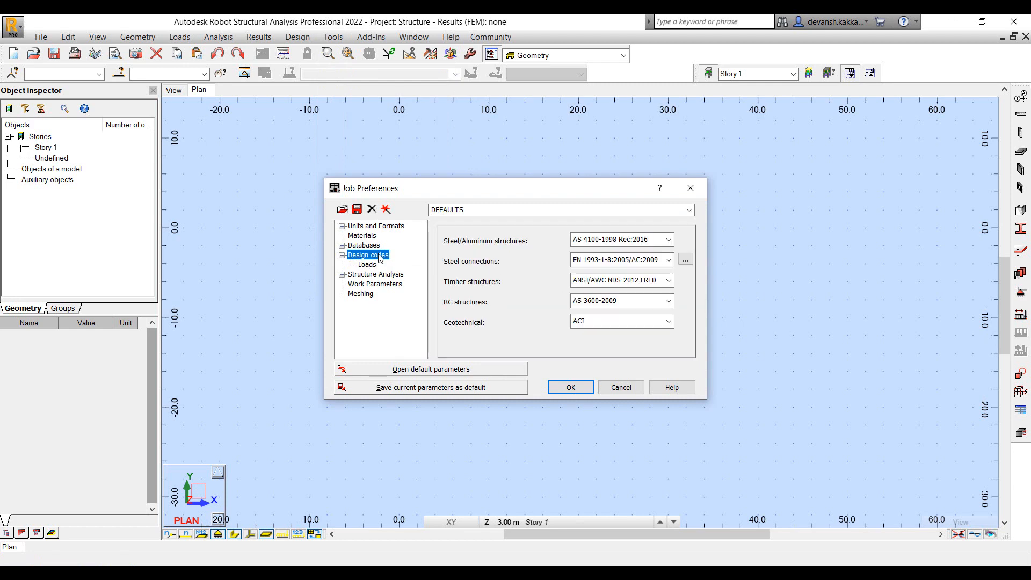
pyautogui.click(569, 386)
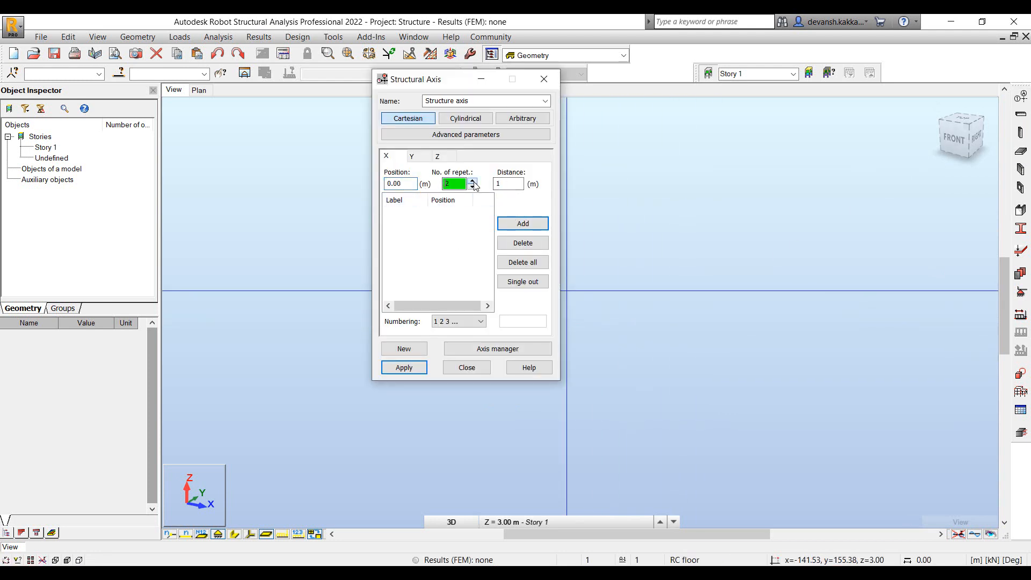
# Add X axes 1–6 with 5 repetitions at 5 m spacing
pyautogui.click(473, 180)
pyautogui.write('5')
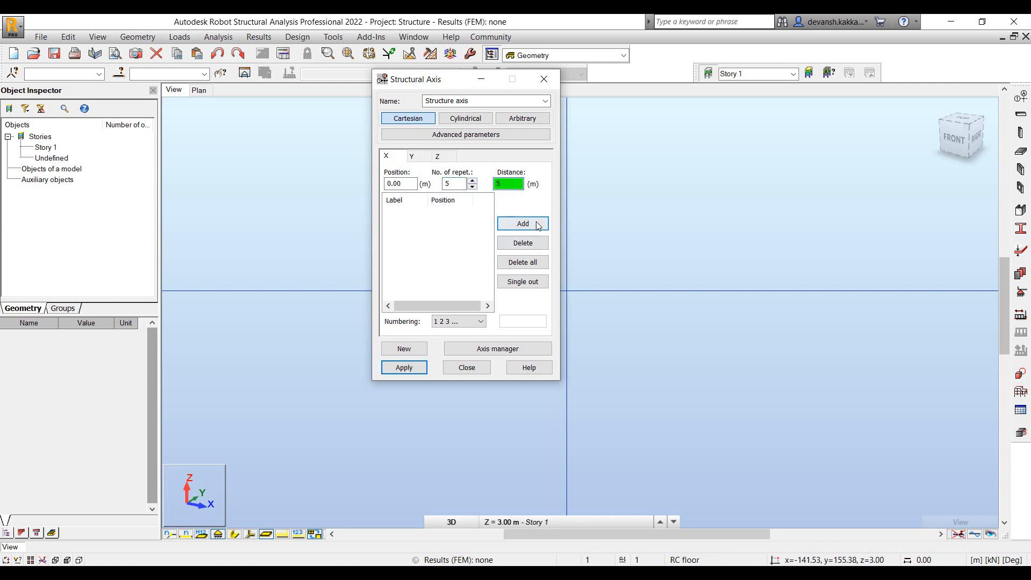
pyautogui.click(411, 156)
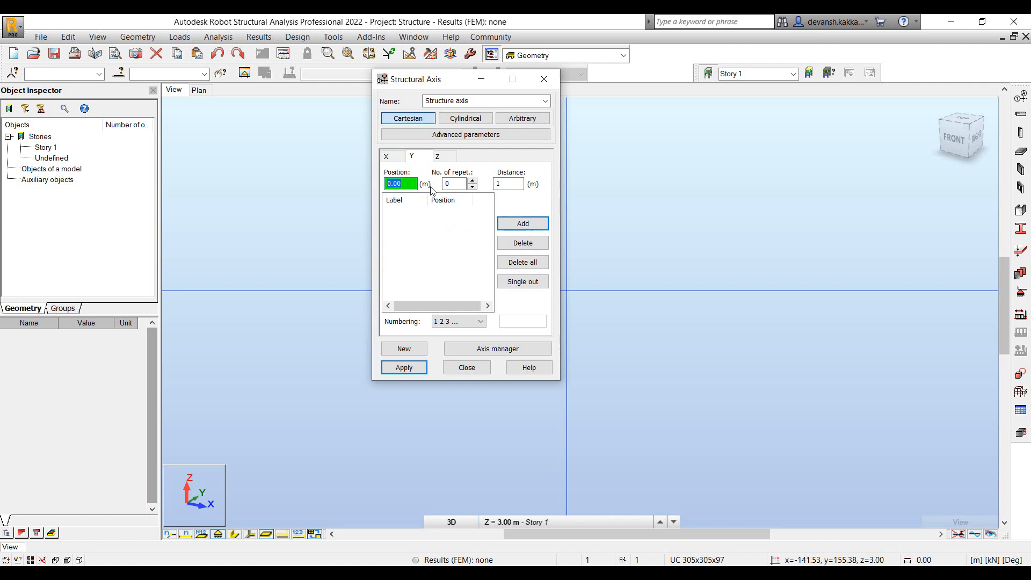
# Add Y axes 1–7 with 6 repetitions at 5 m spacing and apply the grid
pyautogui.click(453, 184)
pyautogui.write('6')
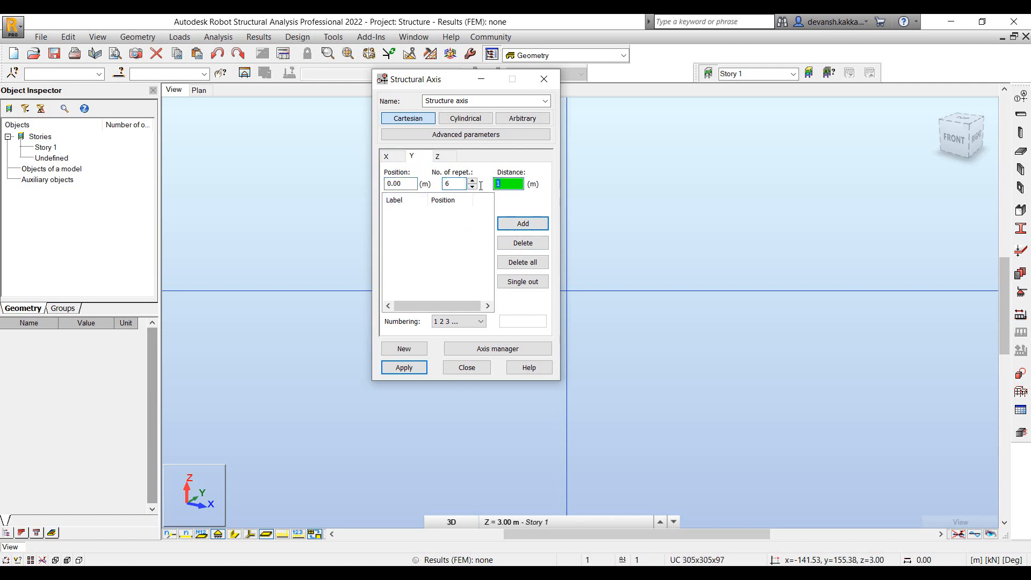
pyautogui.click(522, 224)
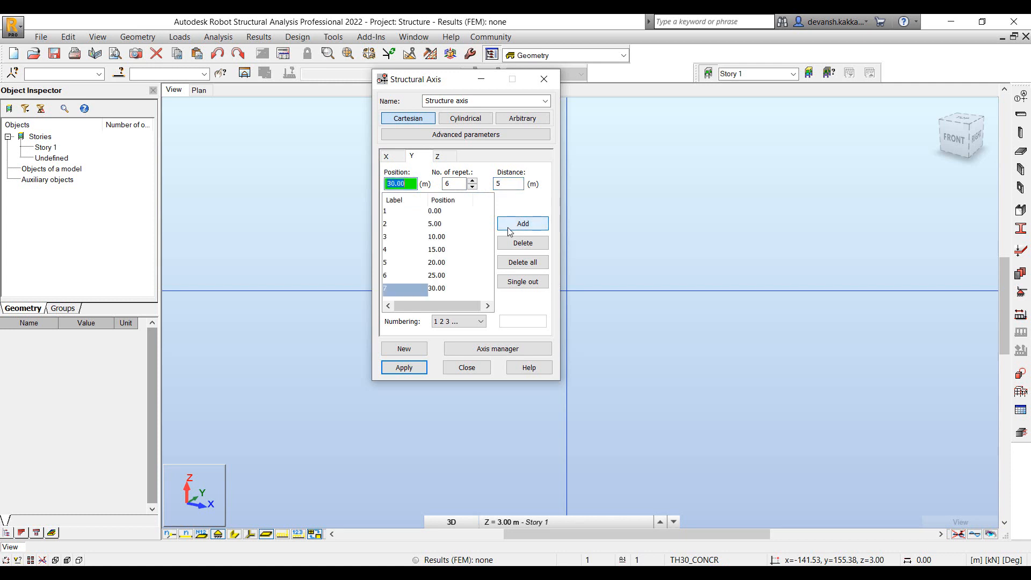
pyautogui.click(437, 156)
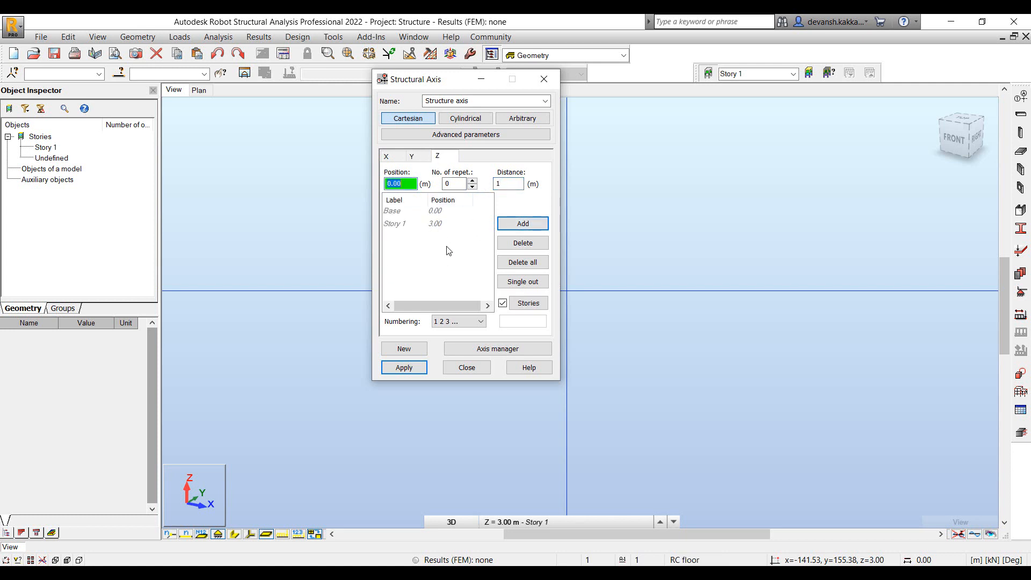
pyautogui.click(466, 367)
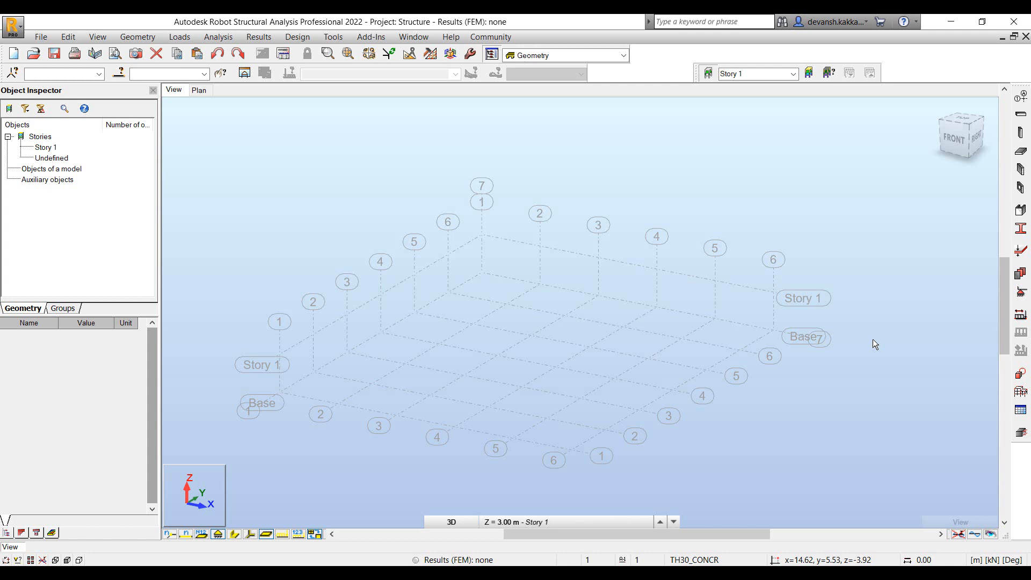
pyautogui.moveTo(304, 291)
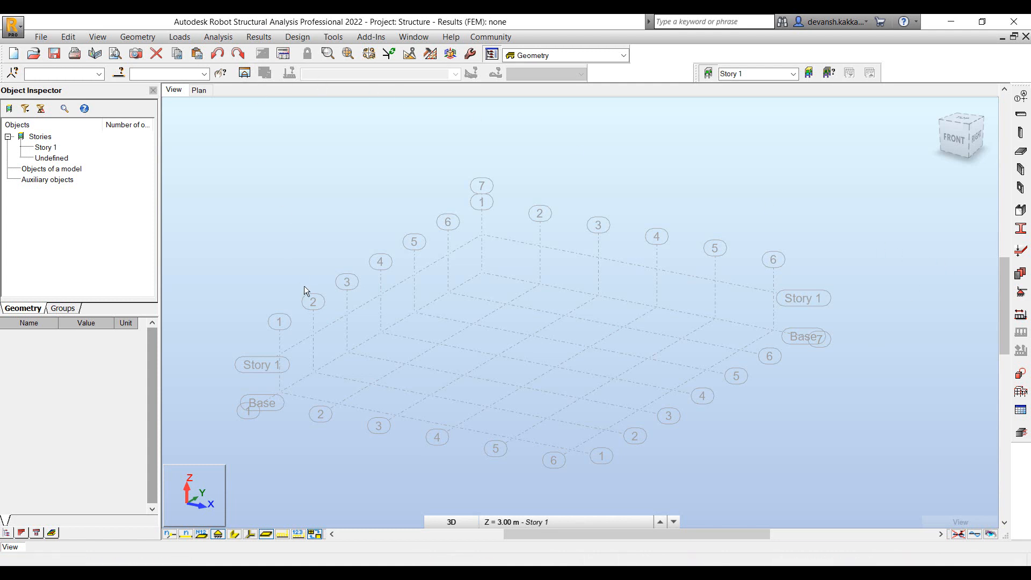
pyautogui.moveTo(304, 291)
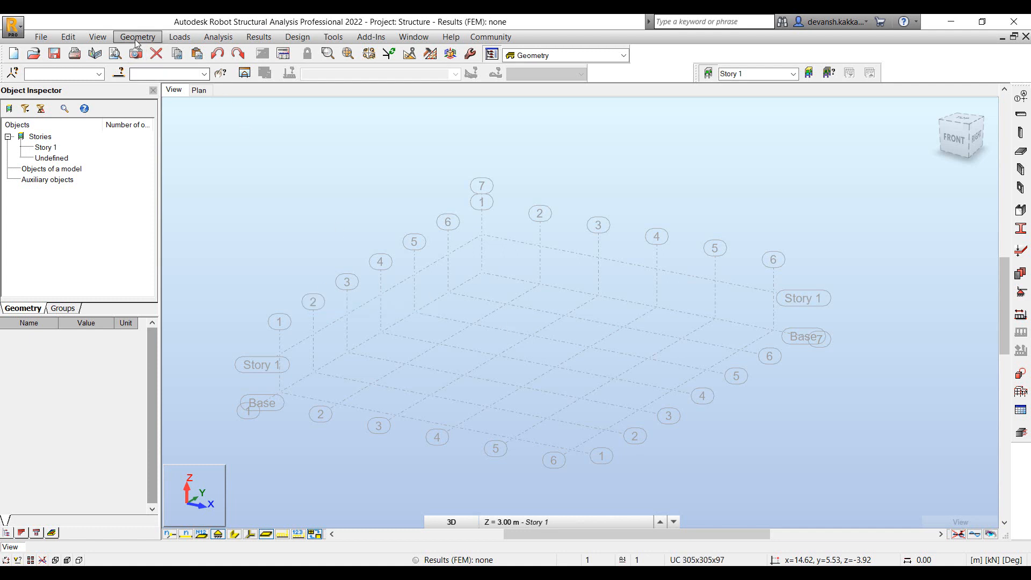
pyautogui.click(138, 37)
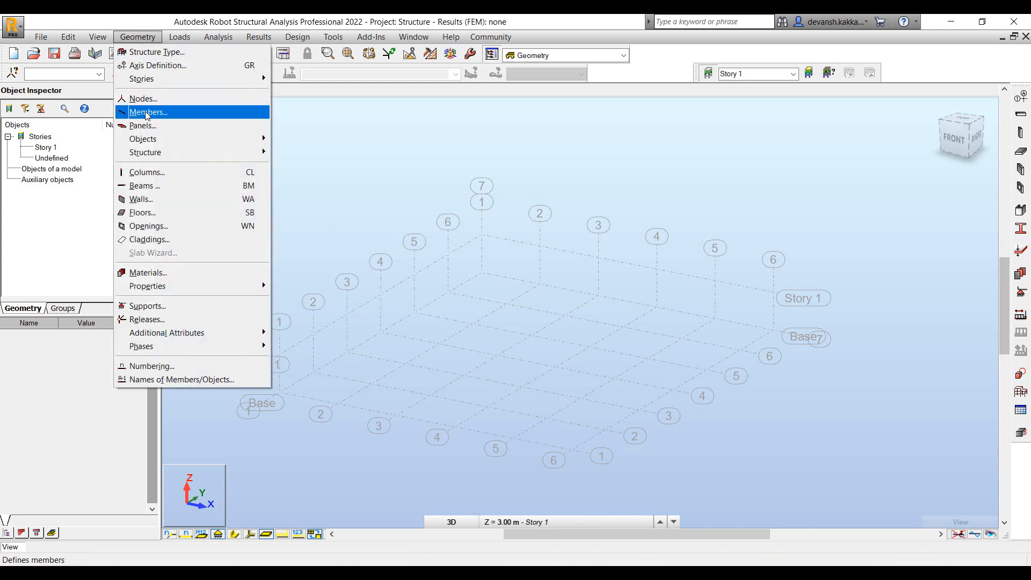
pyautogui.moveTo(148, 172)
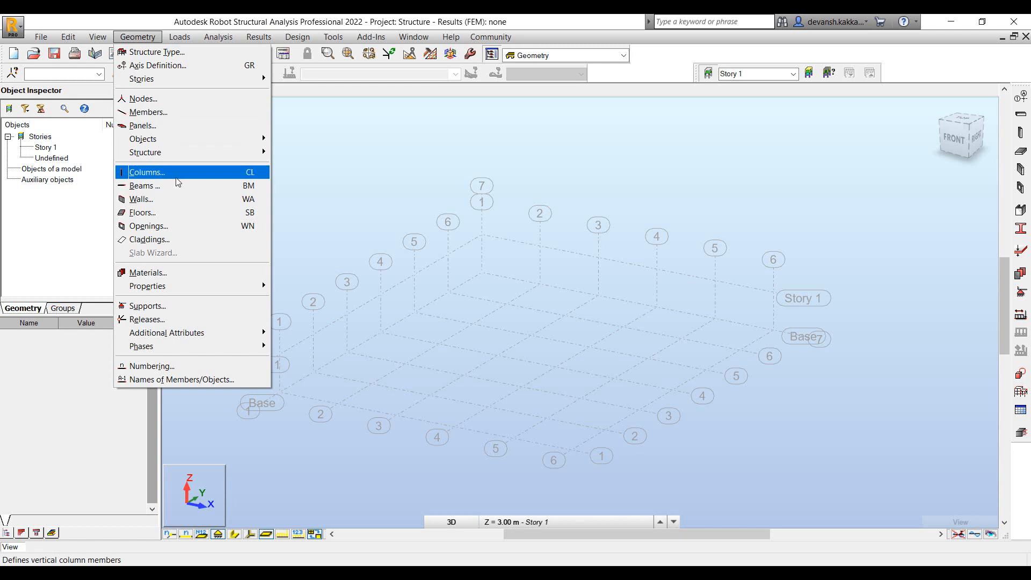
pyautogui.moveTo(142, 186)
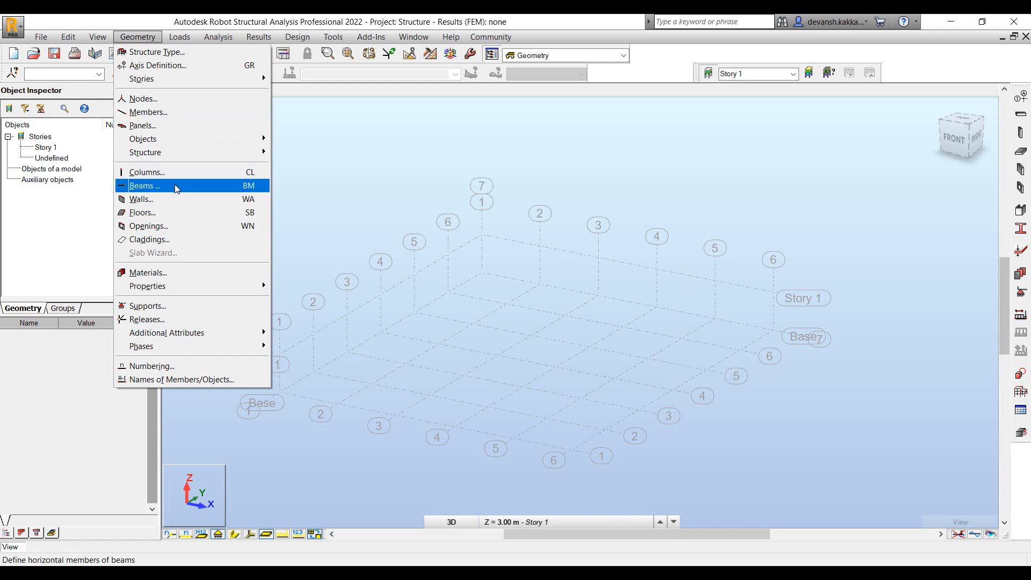
pyautogui.moveTo(168, 247)
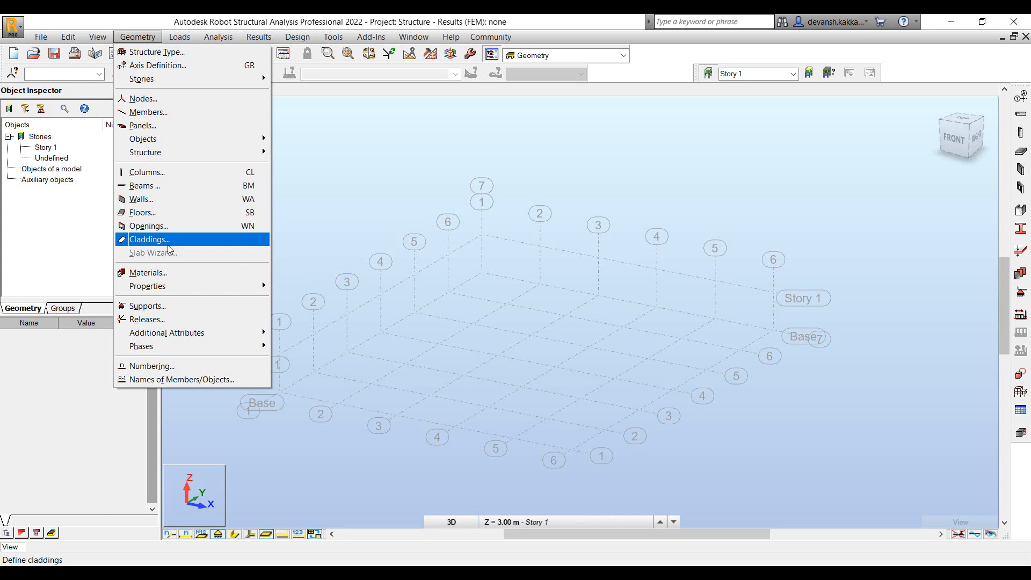
pyautogui.moveTo(145, 186)
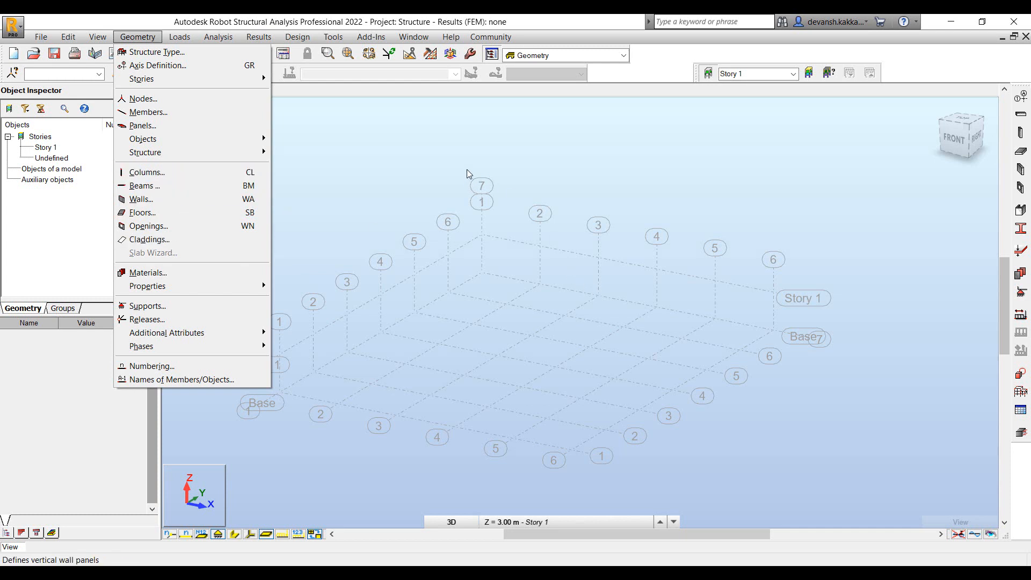
pyautogui.click(705, 200)
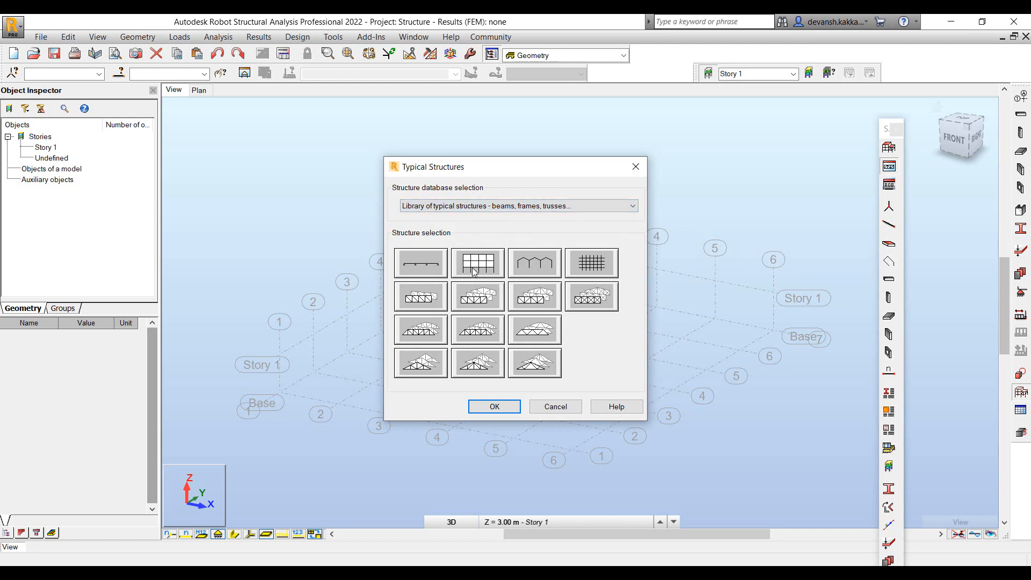
pyautogui.moveTo(522, 426)
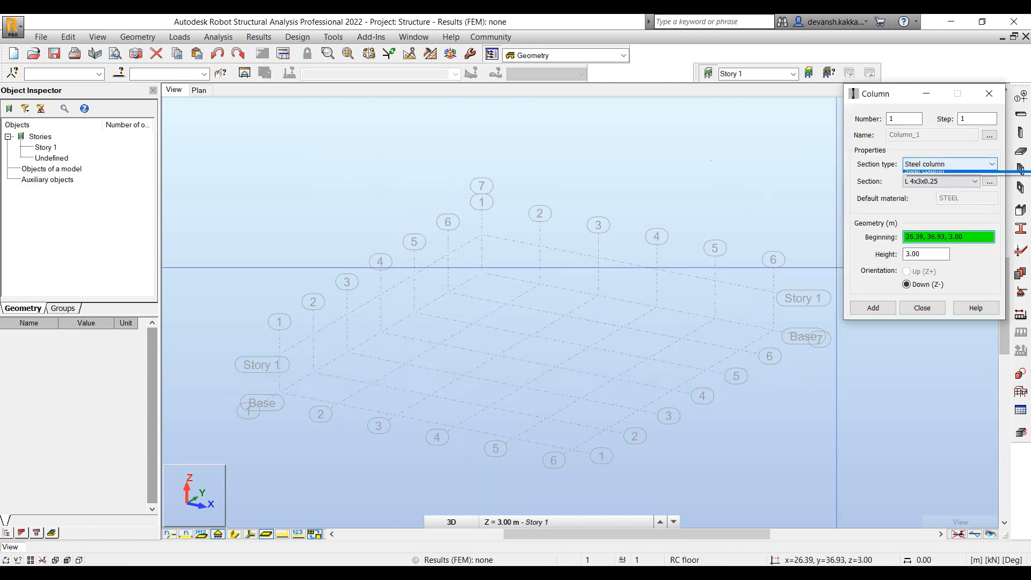
# Place seven 3 m RC columns of 300x300 mm section along one grid edge
pyautogui.click(948, 163)
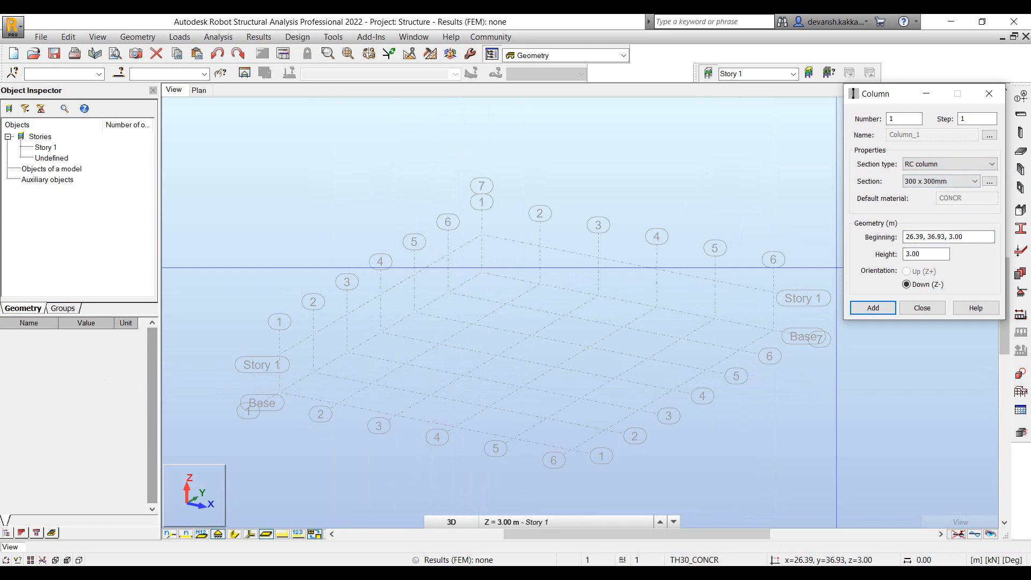
pyautogui.click(872, 308)
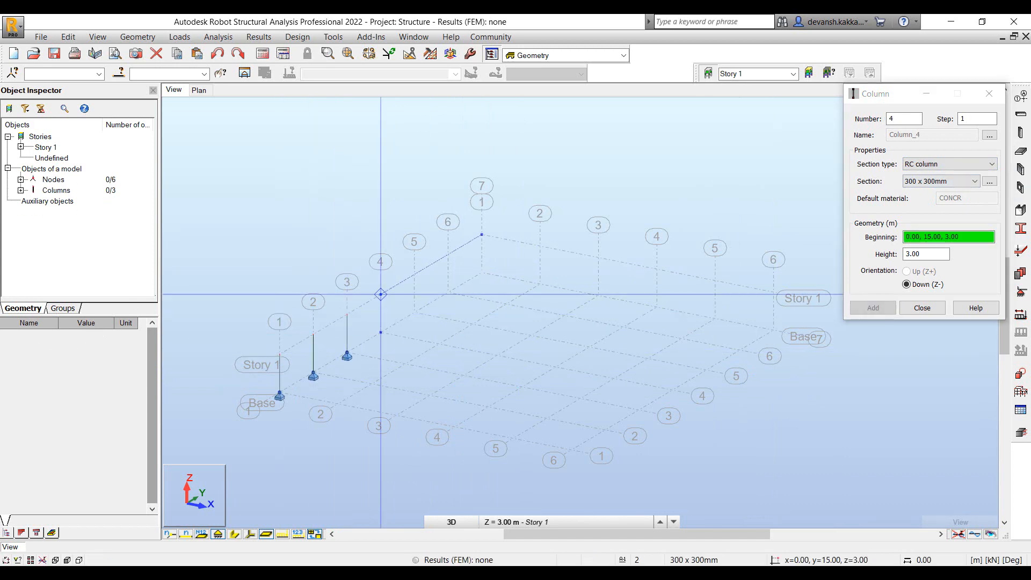
pyautogui.click(871, 308)
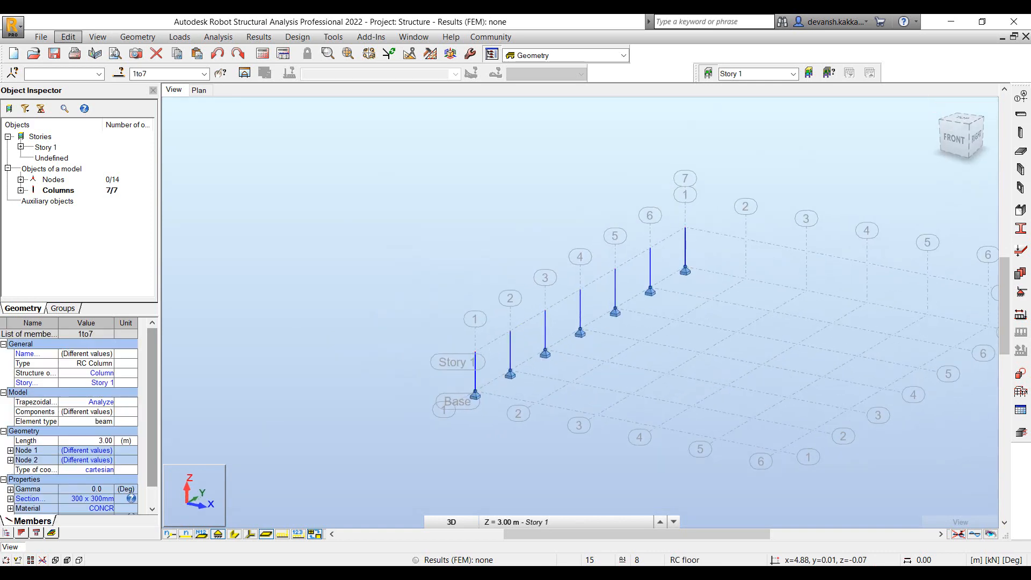
# Copy the row of seven columns 5 times at 5 m via Move/Copy, giving 42 columns
pyautogui.click(66, 36)
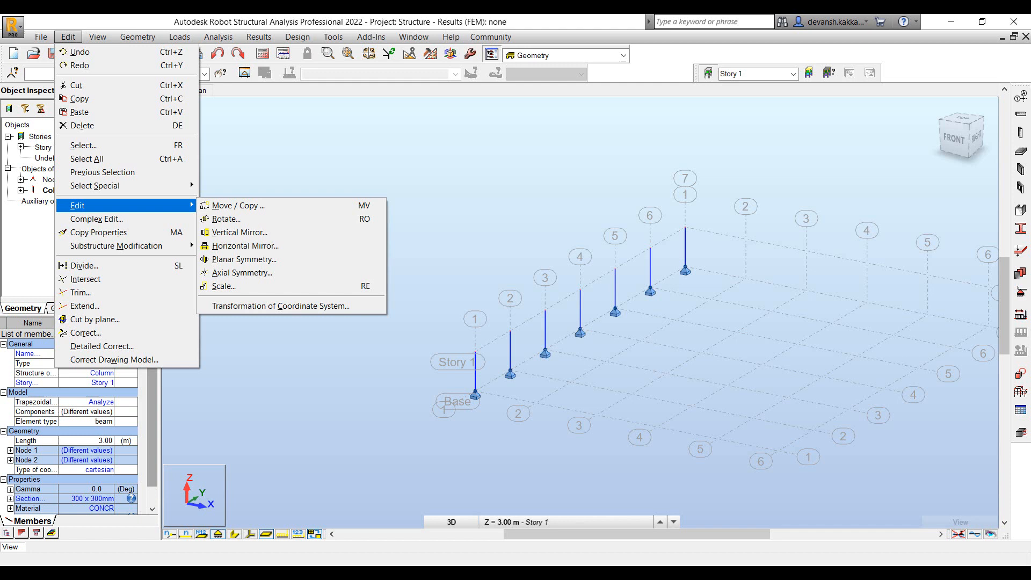
pyautogui.click(235, 205)
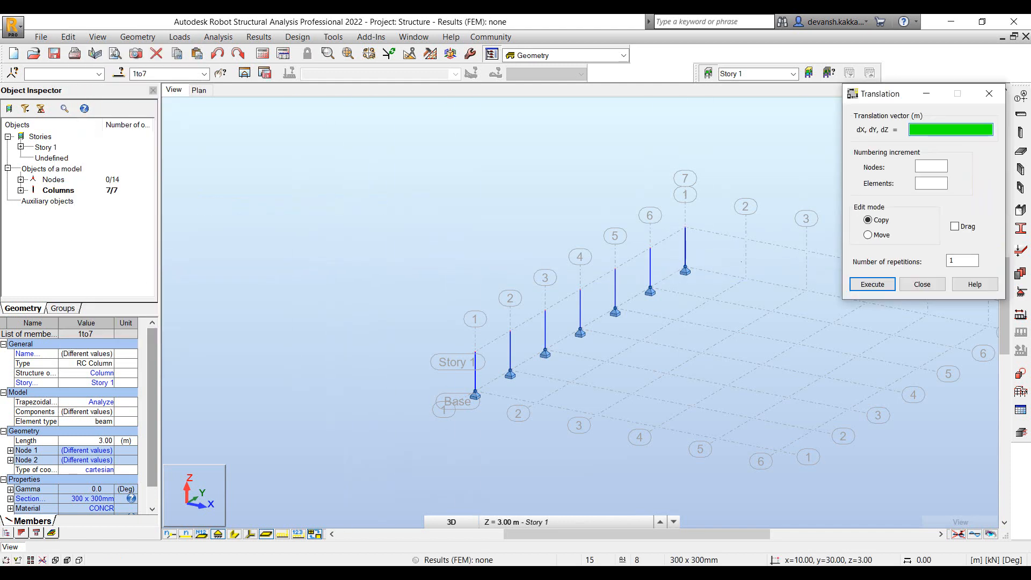
pyautogui.click(961, 261)
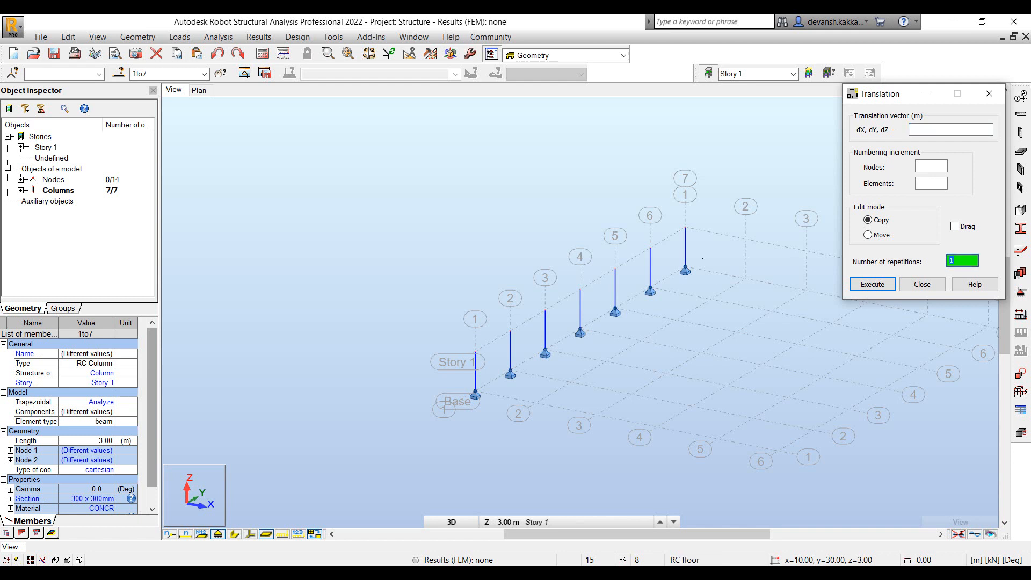
pyautogui.write('5')
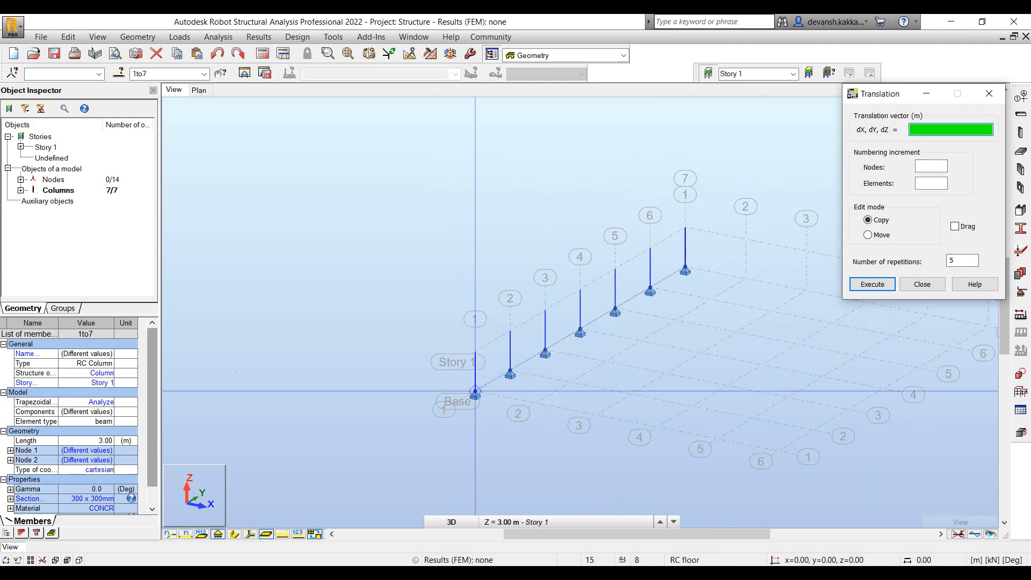
pyautogui.click(871, 283)
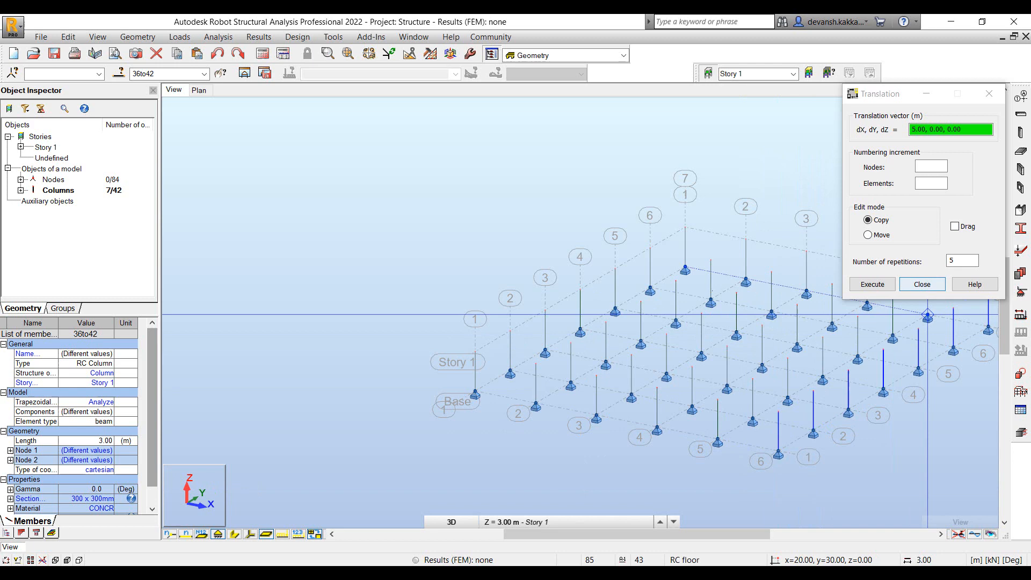
pyautogui.click(921, 283)
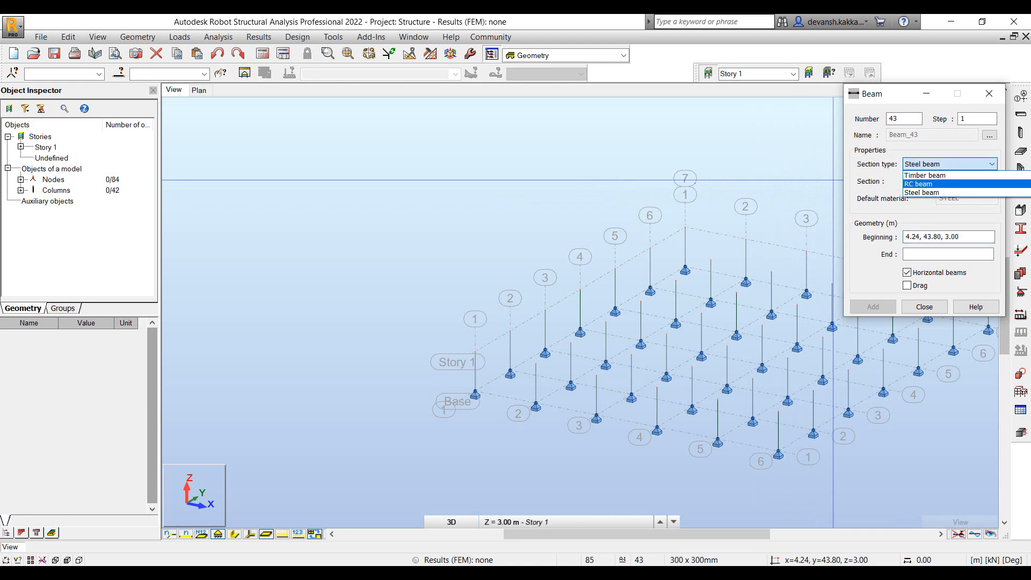
# Set new beams to RC beam 300 x 600 mm section with Drag enabled
pyautogui.click(923, 184)
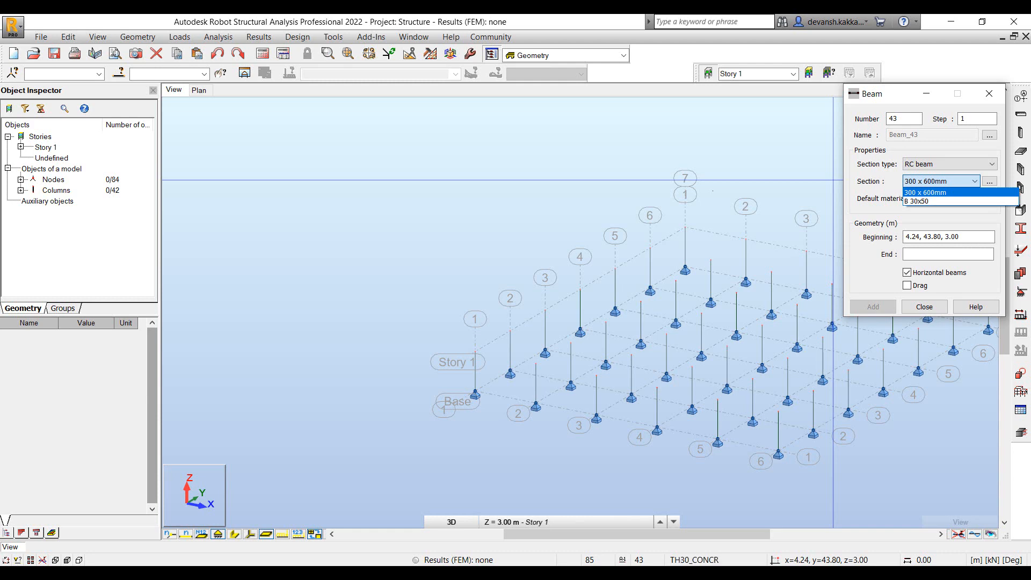
pyautogui.click(923, 193)
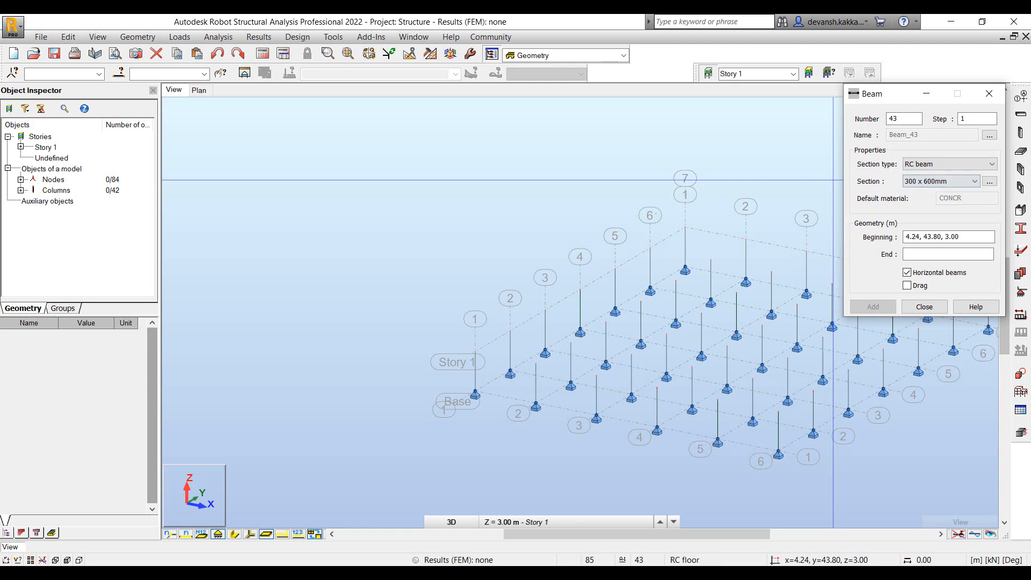
pyautogui.click(804, 292)
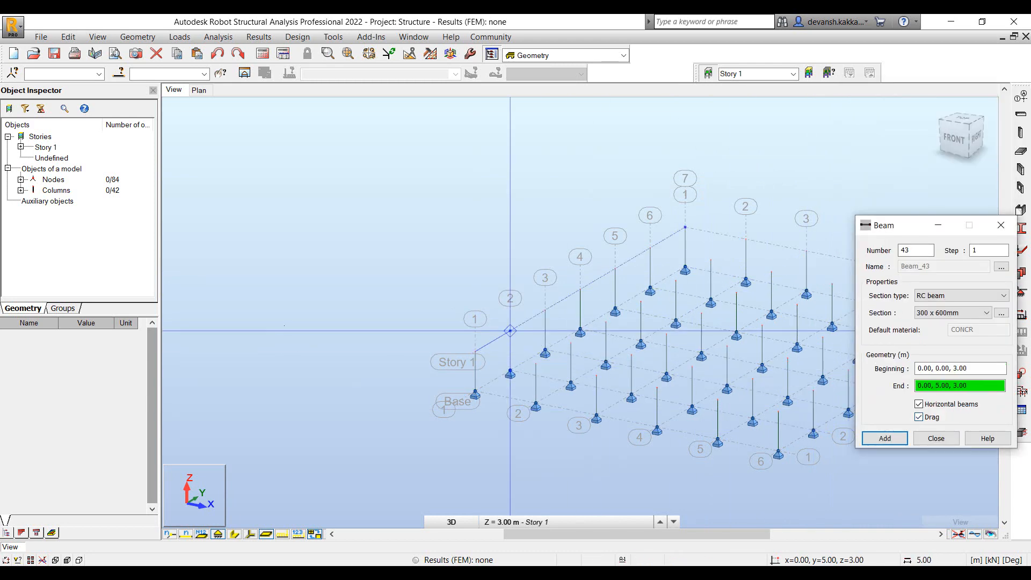
# Draw the beam line along two edges of the Story 1 column grid
pyautogui.click(884, 438)
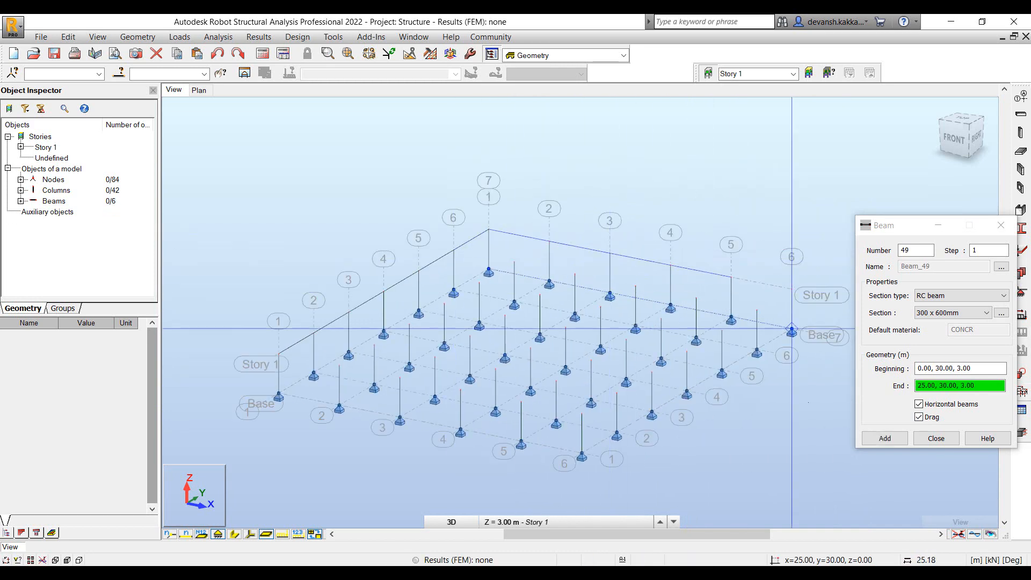
pyautogui.click(884, 438)
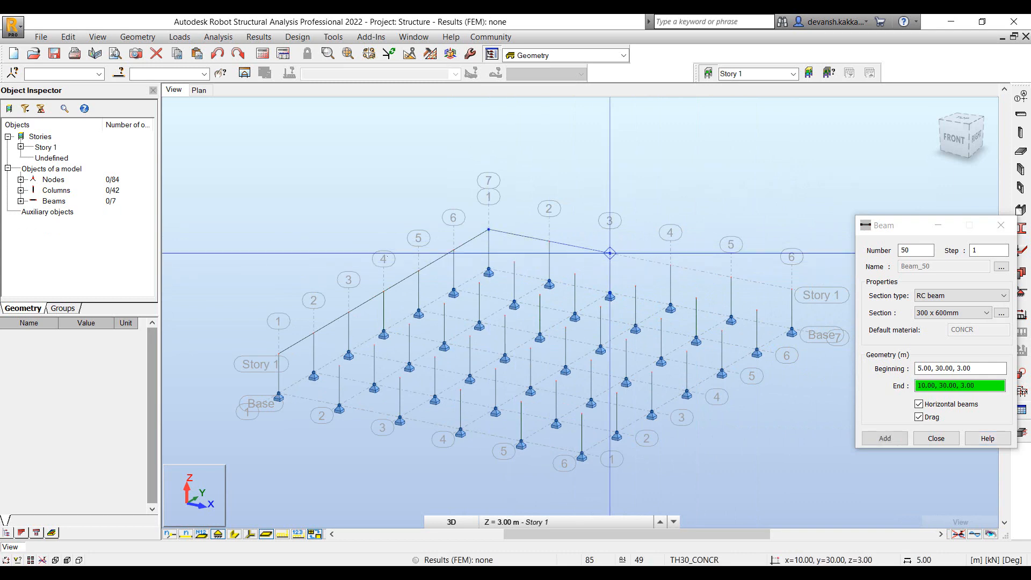
pyautogui.click(884, 438)
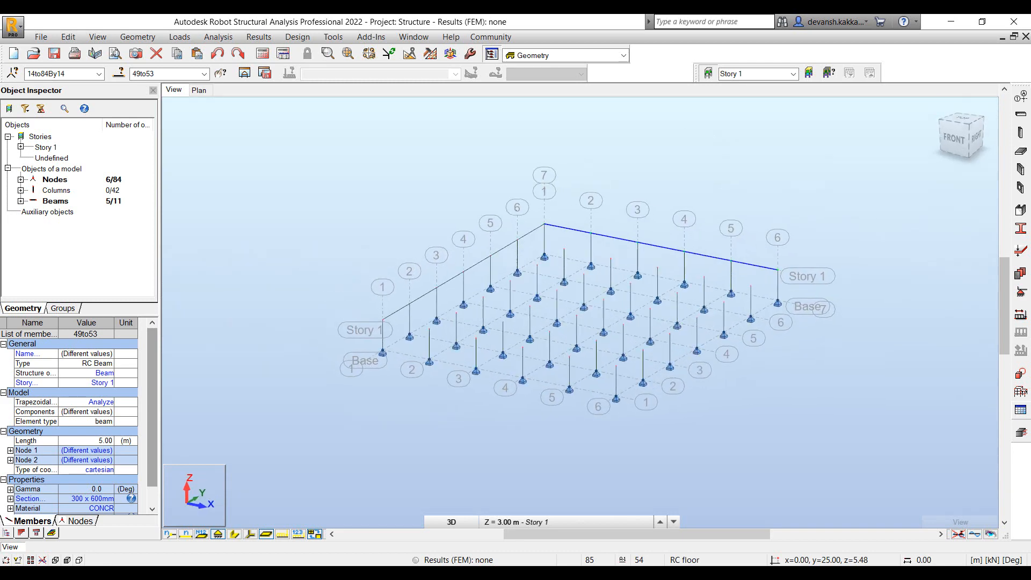
# Copy edge beams 49to53 six times with vector 0,-5,0, giving 41 beams
pyautogui.click(67, 36)
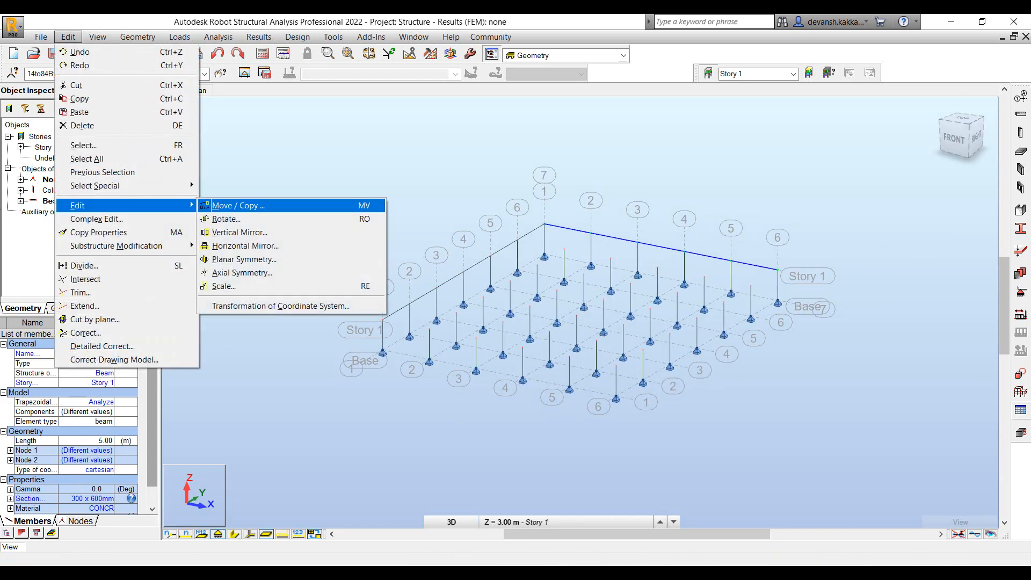
pyautogui.moveTo(225, 220)
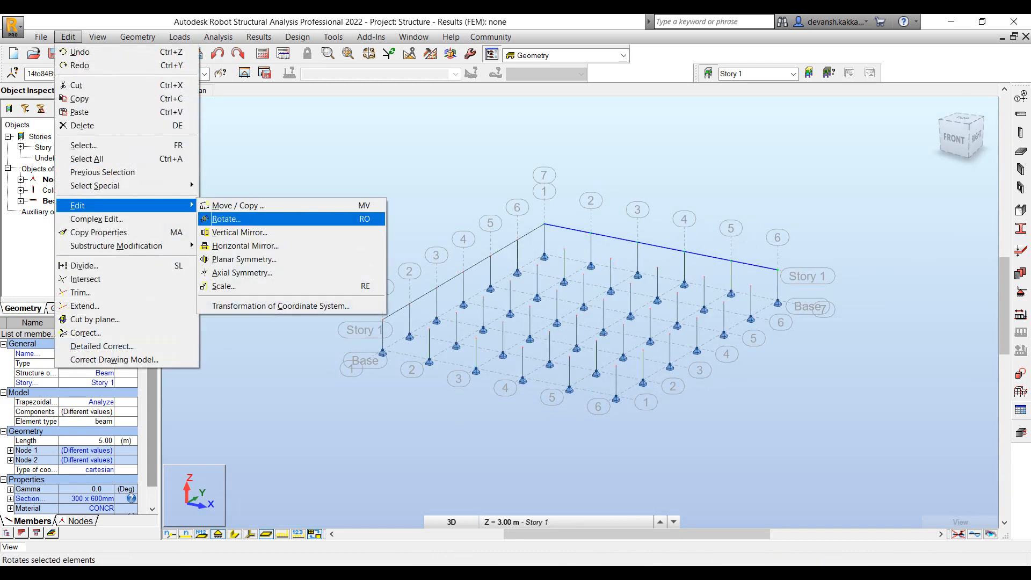
pyautogui.click(239, 205)
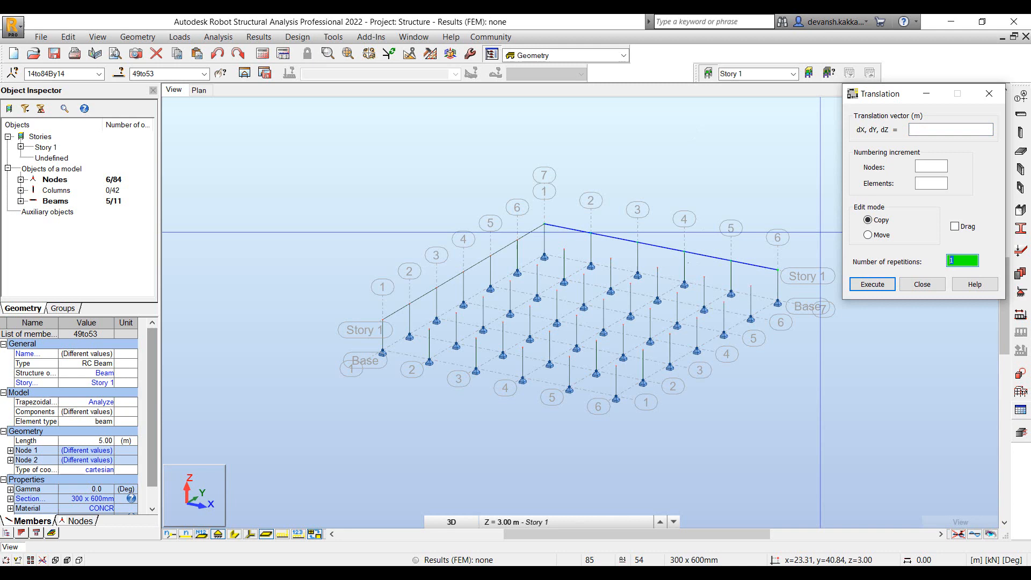
pyautogui.write('6')
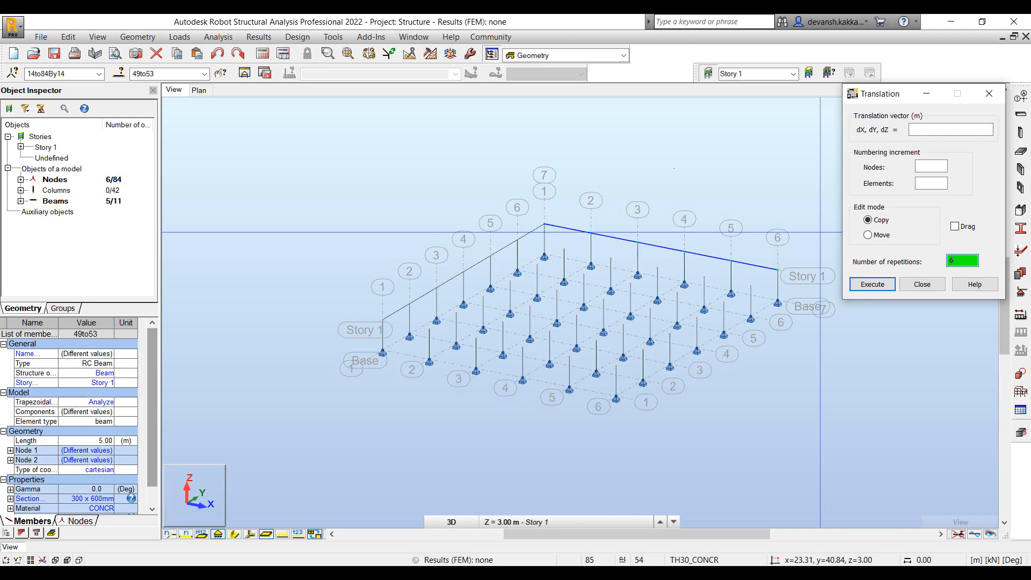
pyautogui.write('0.00, -5.00, 0.00')
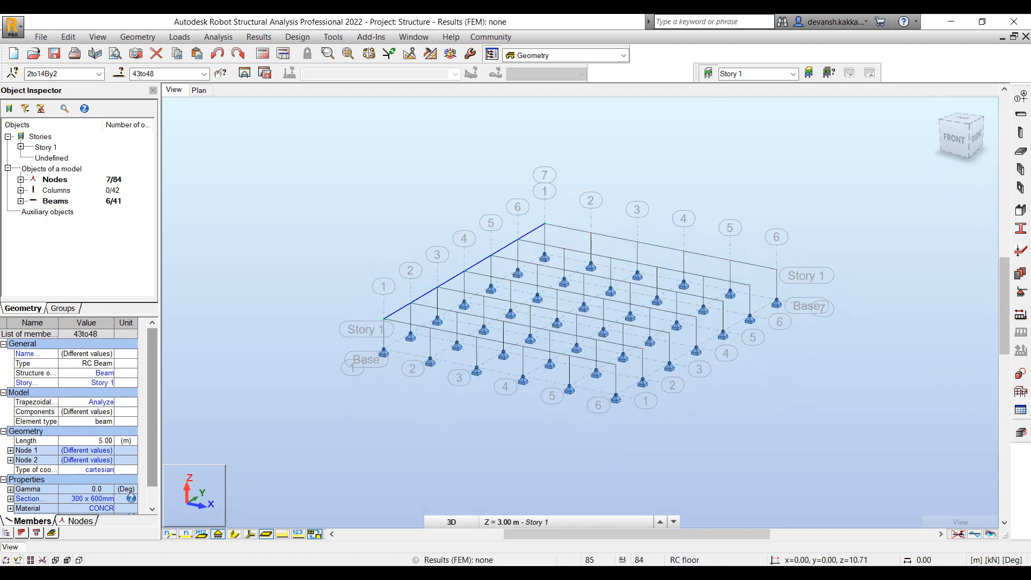
# Copy edge beams 43to48 five times at 5 m along X, completing 71 beams
pyautogui.click(67, 37)
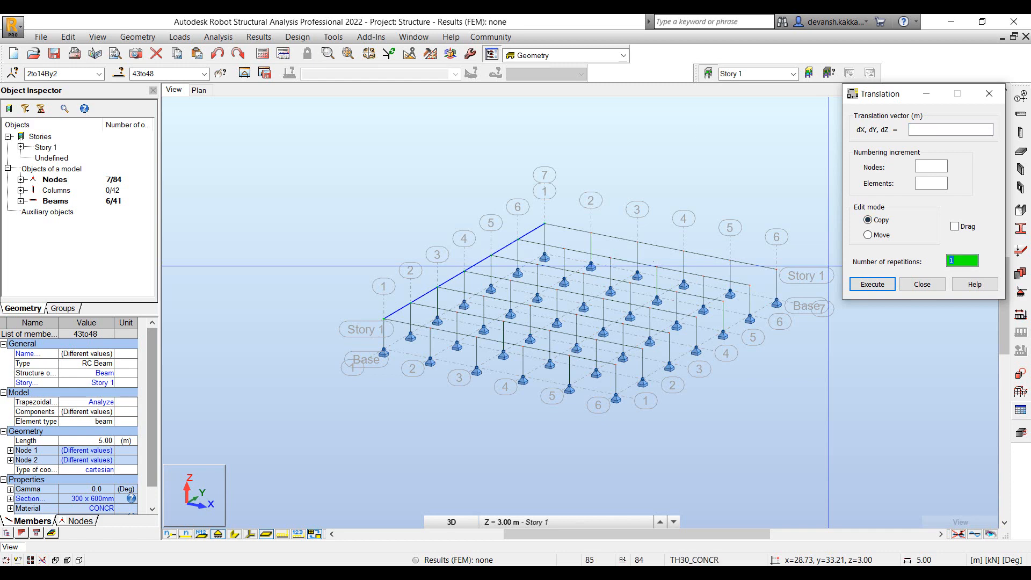
pyautogui.write('5')
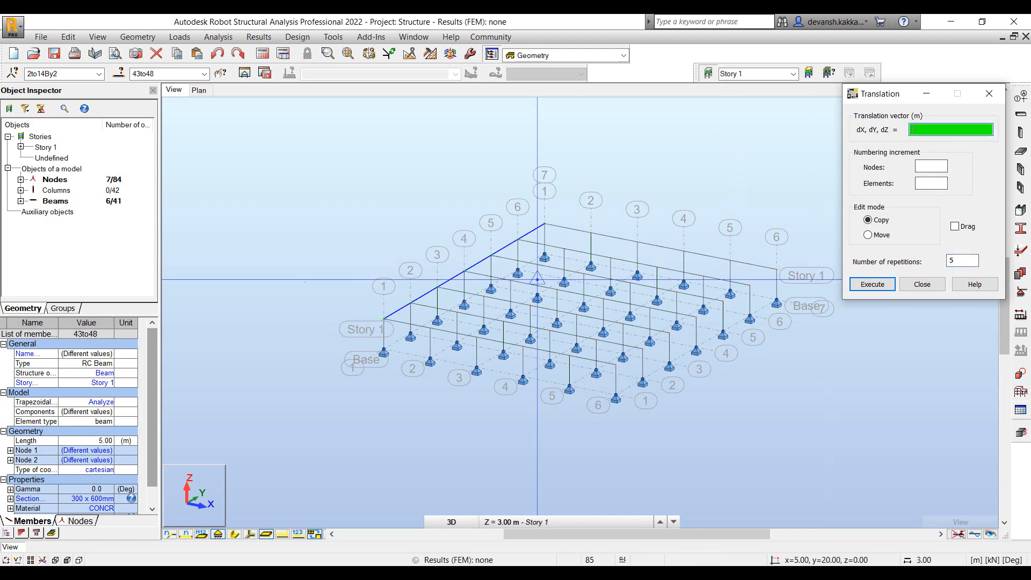
pyautogui.click(871, 283)
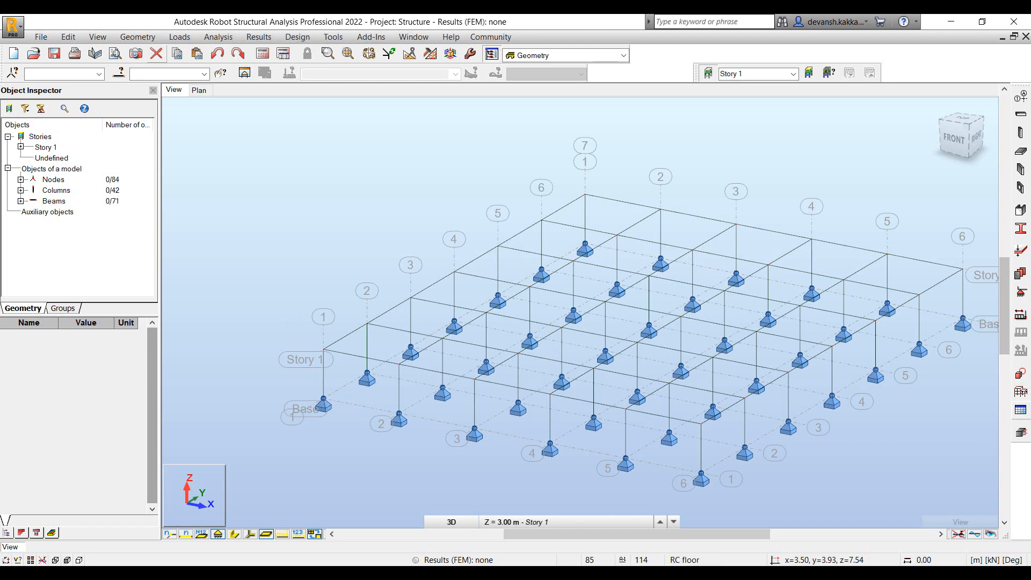
# Define manually 2 more stories of 3 m, giving Story 1–3 up to 9 m
pyautogui.click(137, 37)
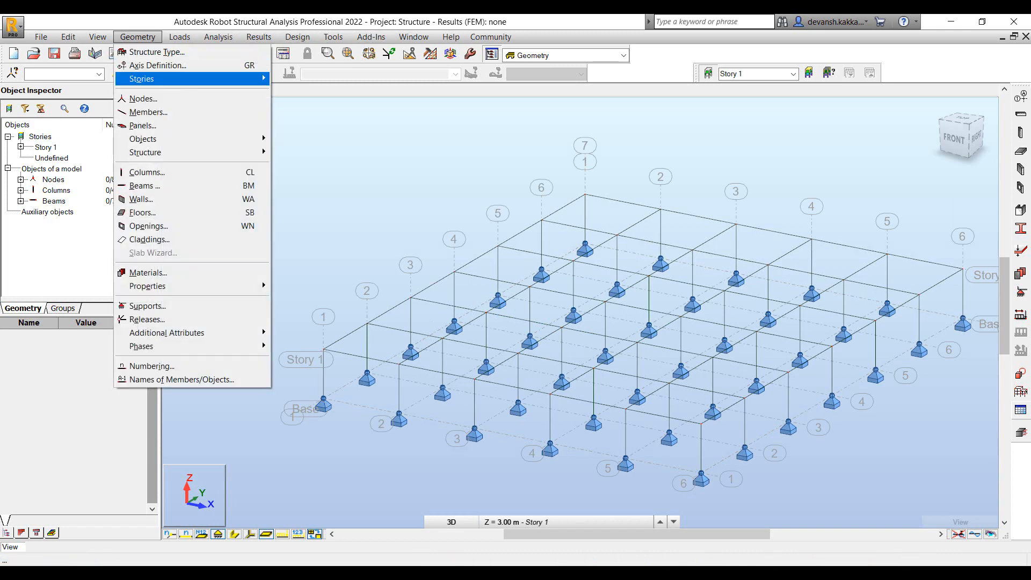
pyautogui.click(141, 79)
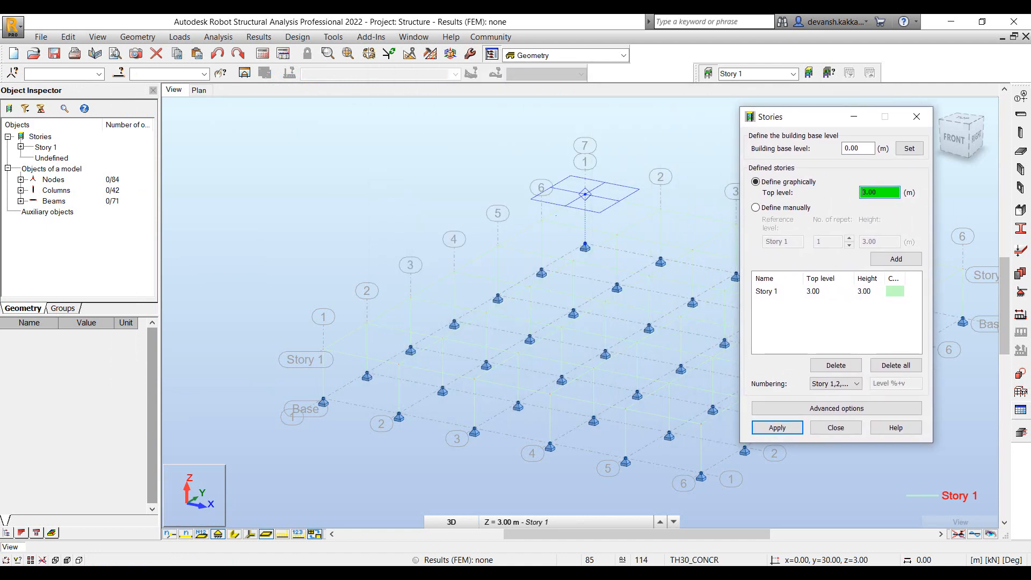
pyautogui.click(755, 207)
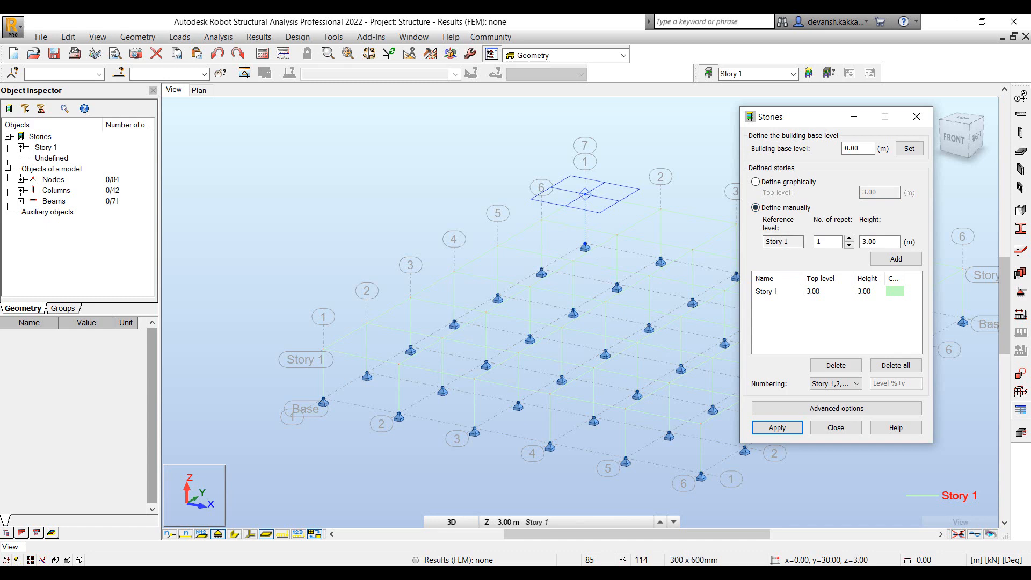
pyautogui.click(847, 238)
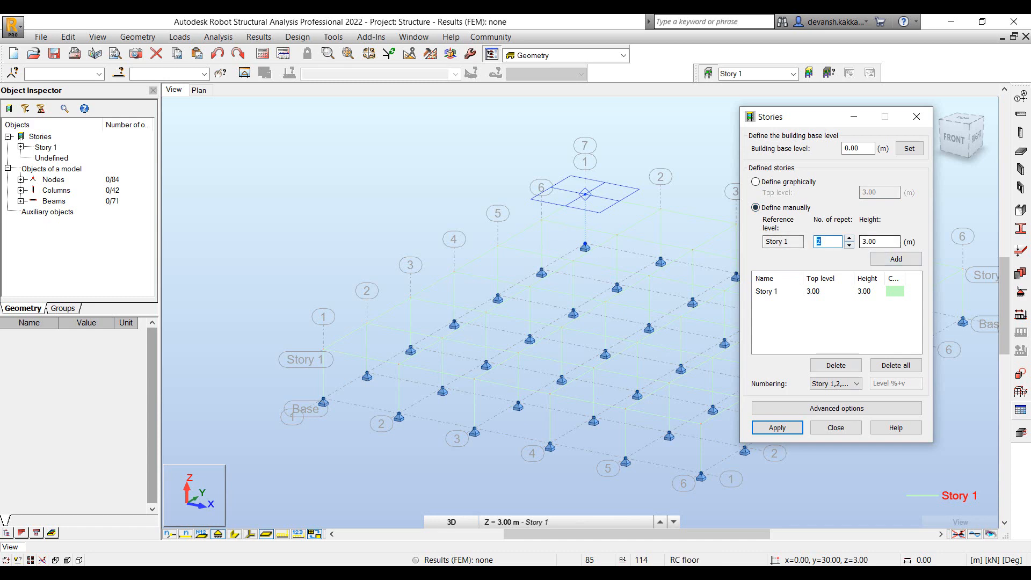
pyautogui.click(894, 259)
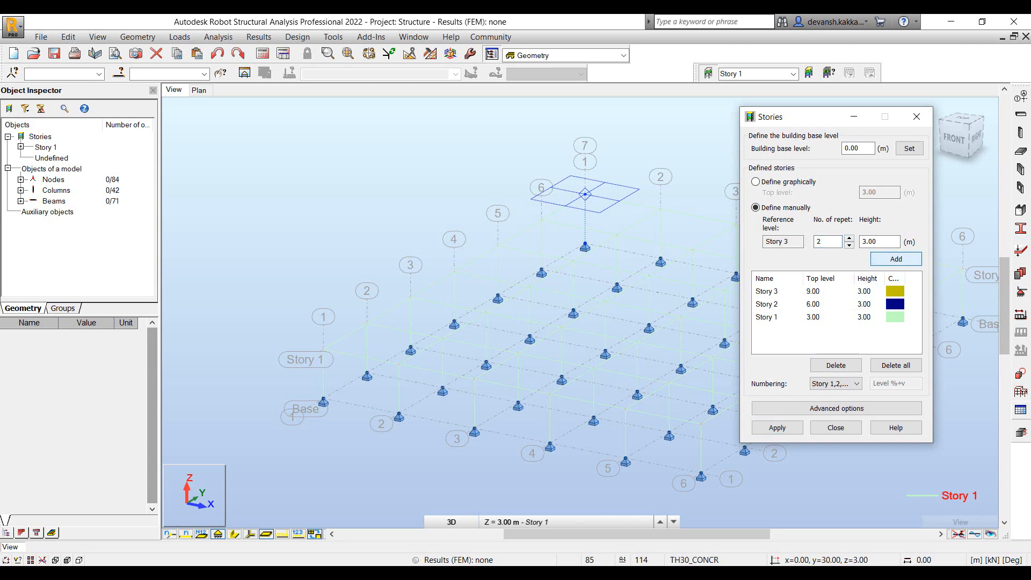
pyautogui.click(776, 427)
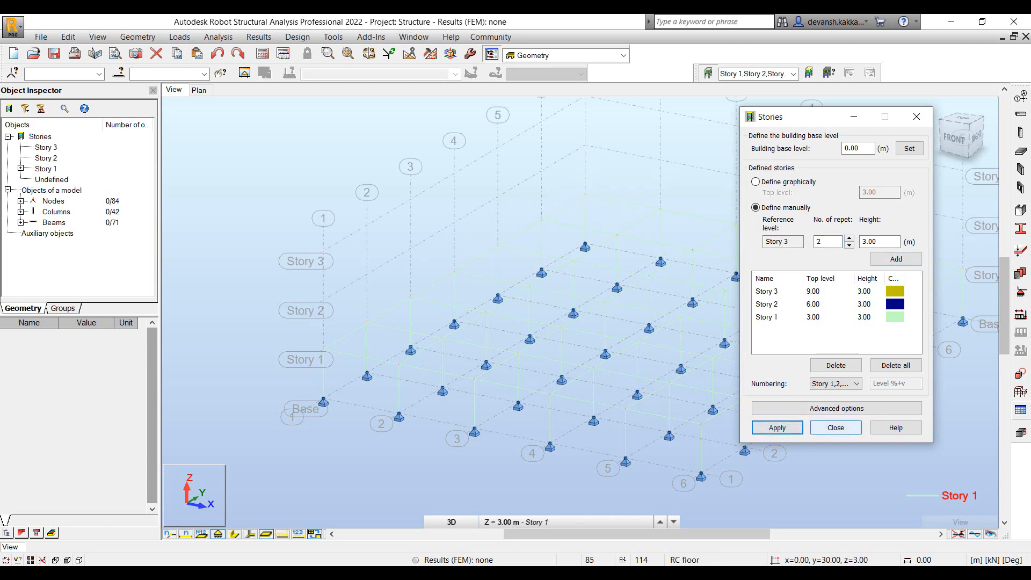
pyautogui.click(836, 428)
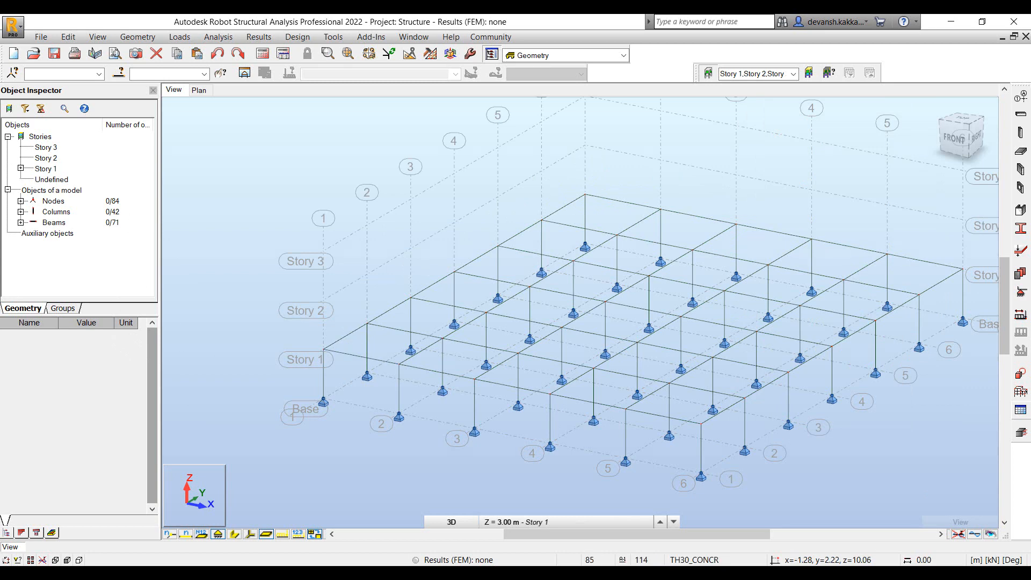
# Copy Story 1's columns and beams to the stories above
pyautogui.rightClick(45, 169)
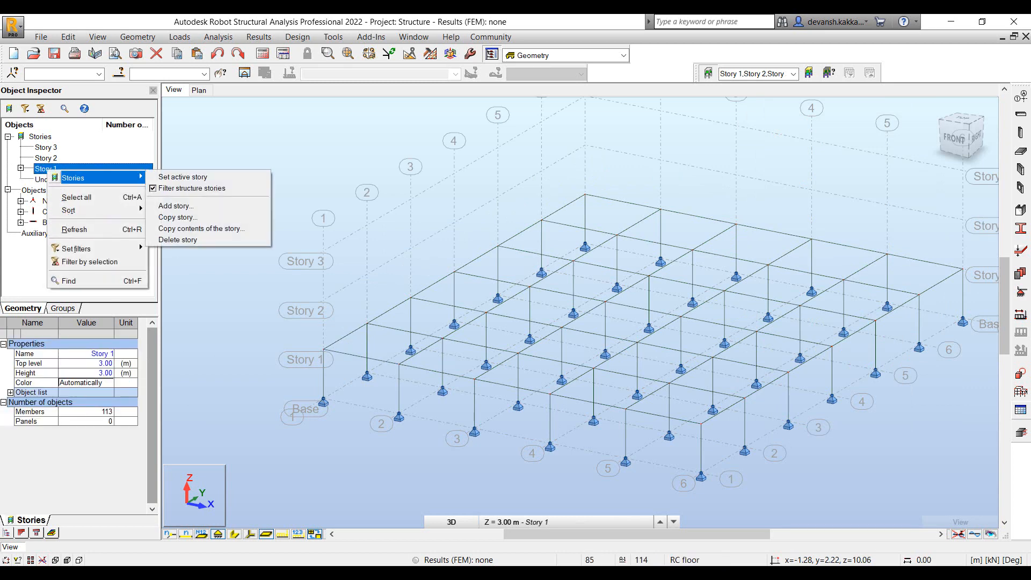
pyautogui.moveTo(200, 227)
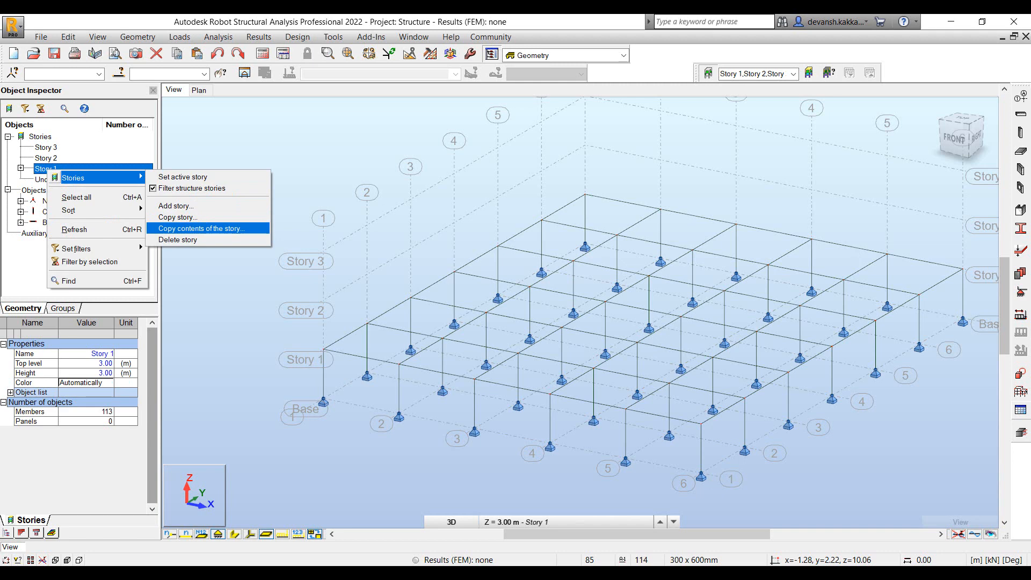
pyautogui.click(207, 228)
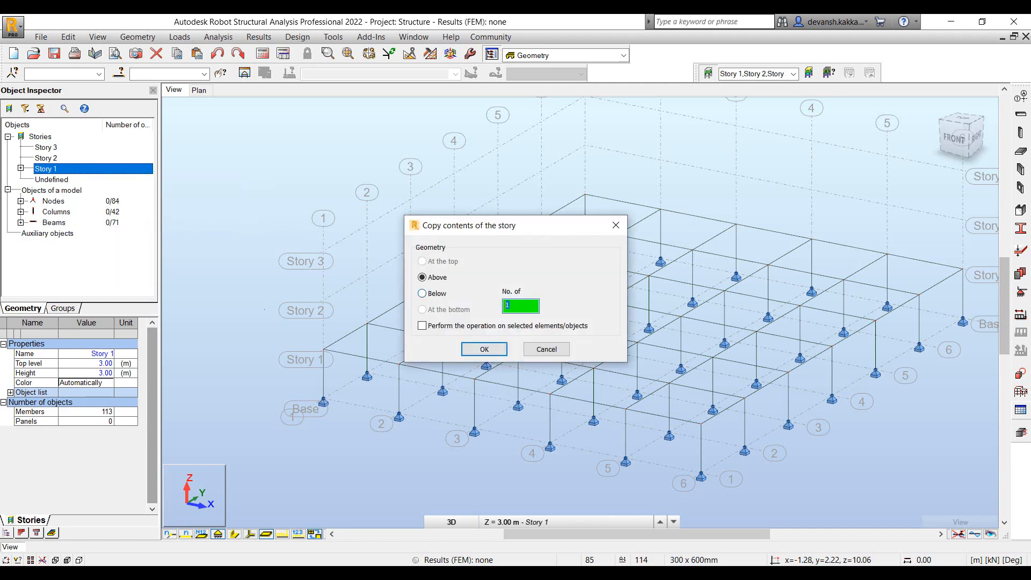
pyautogui.click(483, 349)
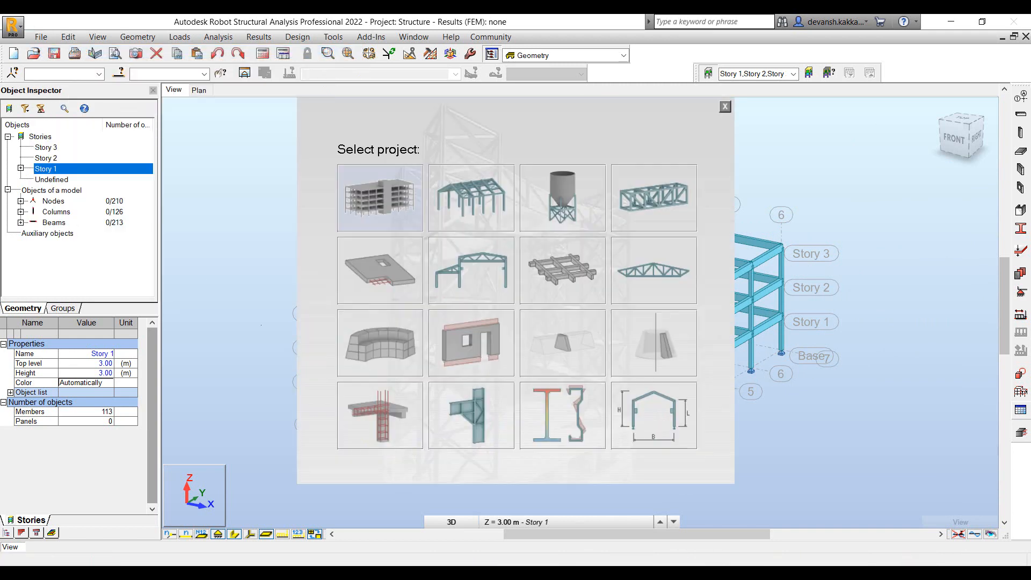
# Start a new frame project and answer the save prompt for the old structure
pyautogui.click(724, 106)
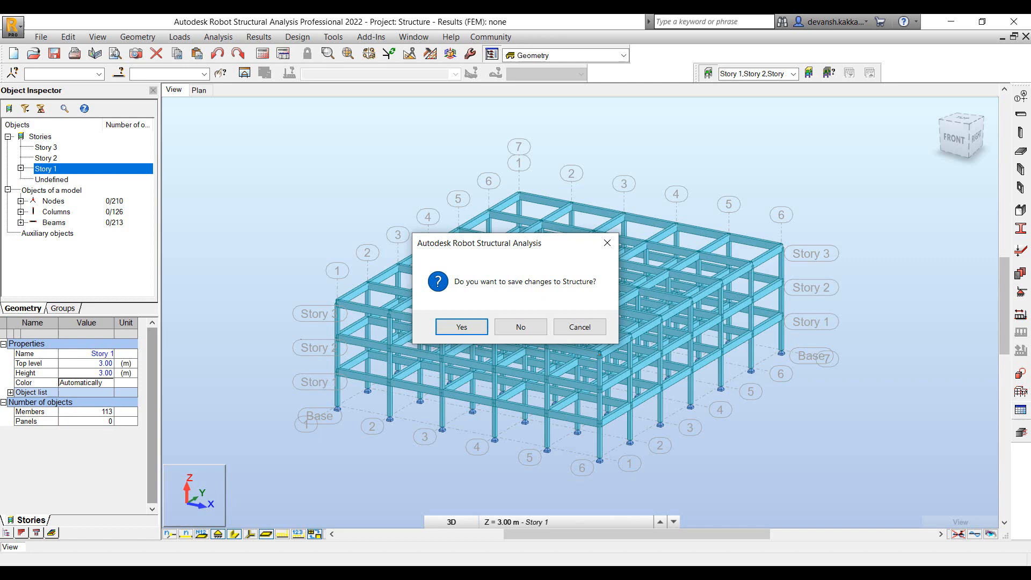
pyautogui.click(520, 327)
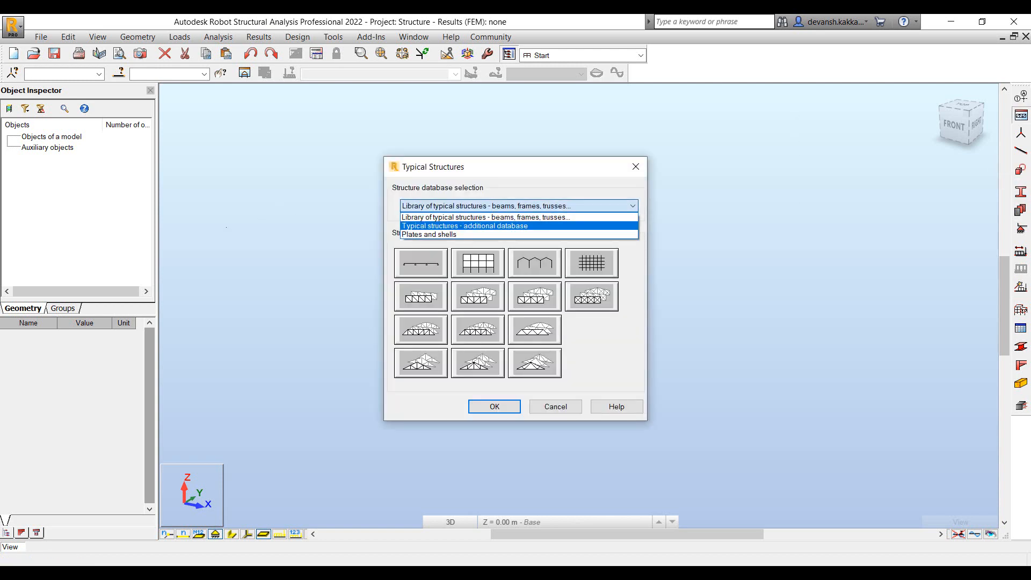
# In Typical Structures' main library, pick the Multi-Span Frame template
pyautogui.click(464, 225)
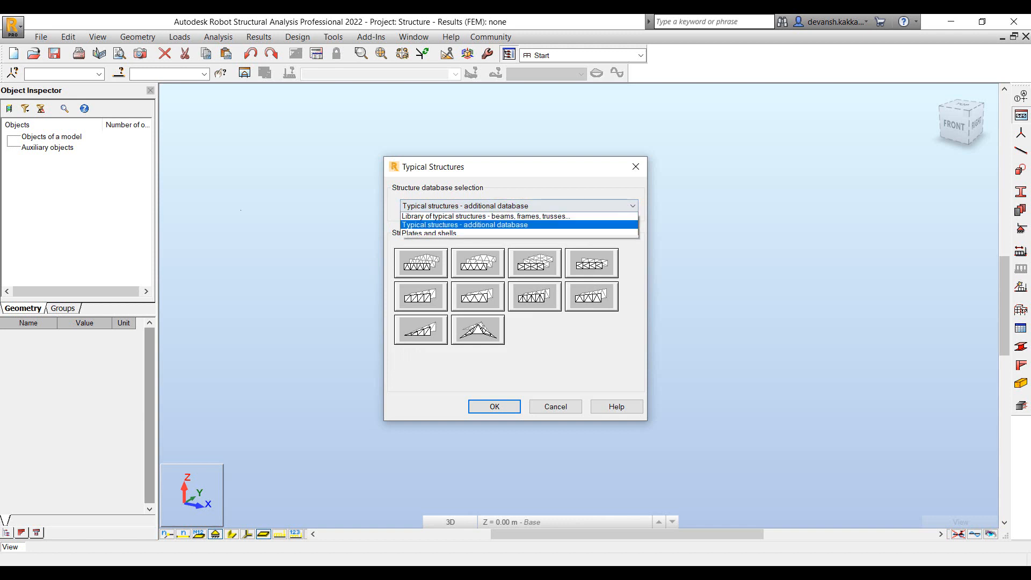
pyautogui.click(483, 216)
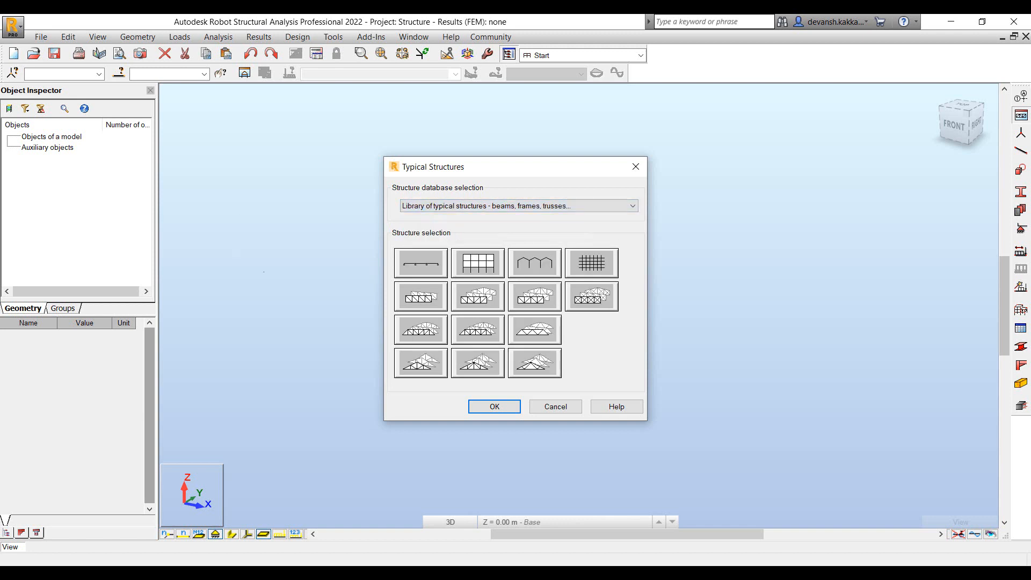
pyautogui.click(533, 262)
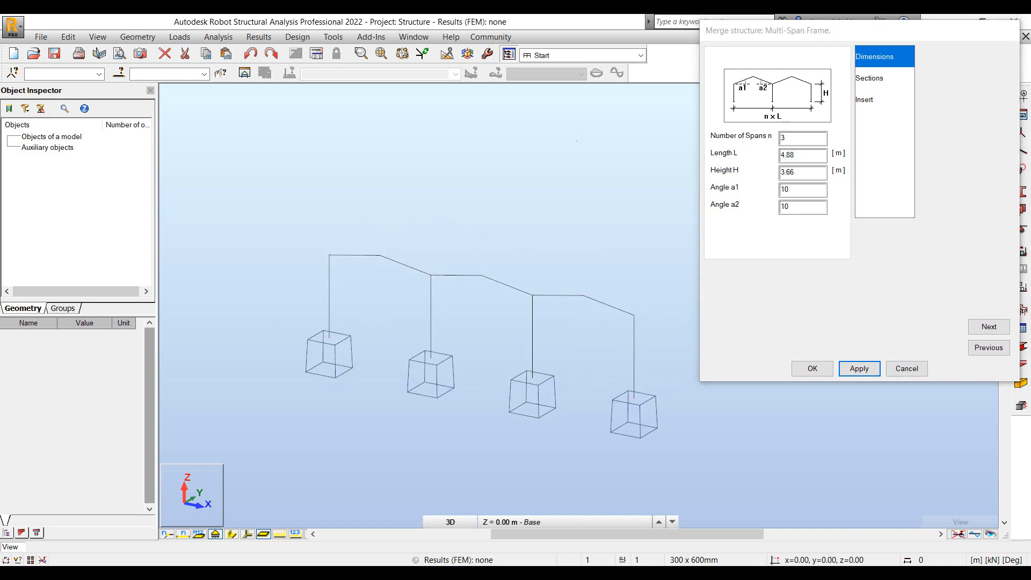
# Set the multi-span frame to 1 span, 15 m length, 5 m height, 10° roof angles
pyautogui.click(802, 137)
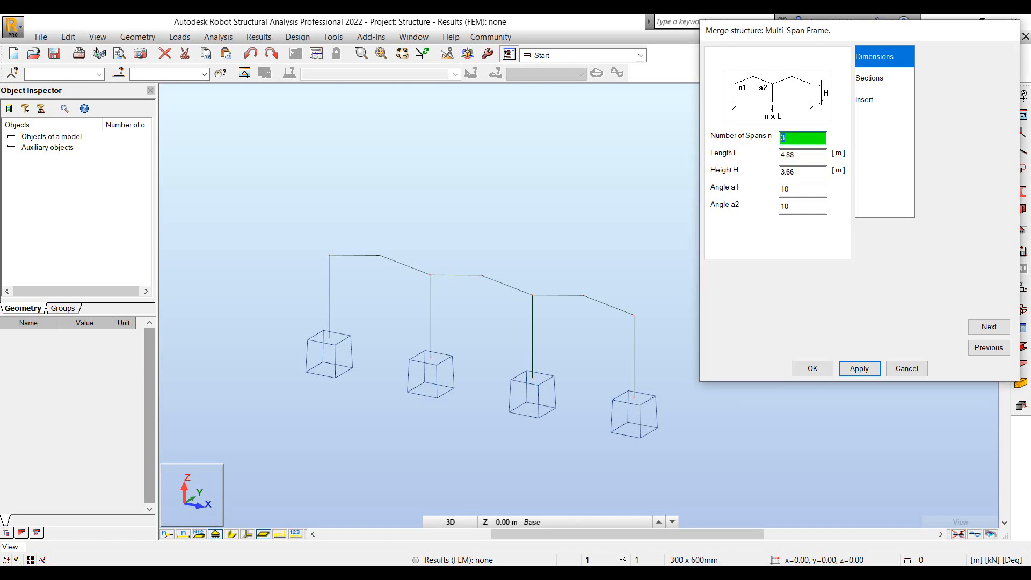
pyautogui.click(802, 152)
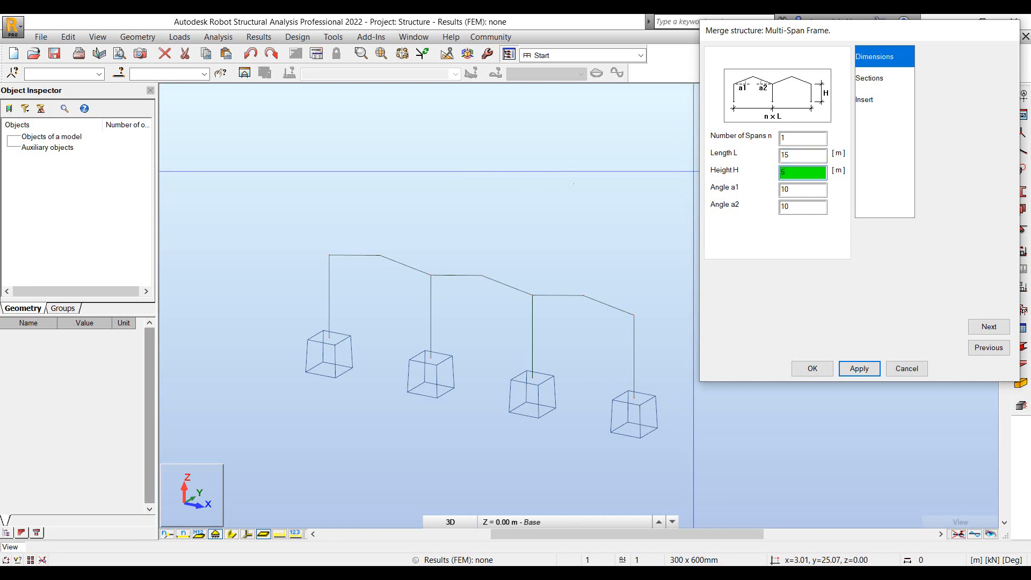
pyautogui.press('Tab')
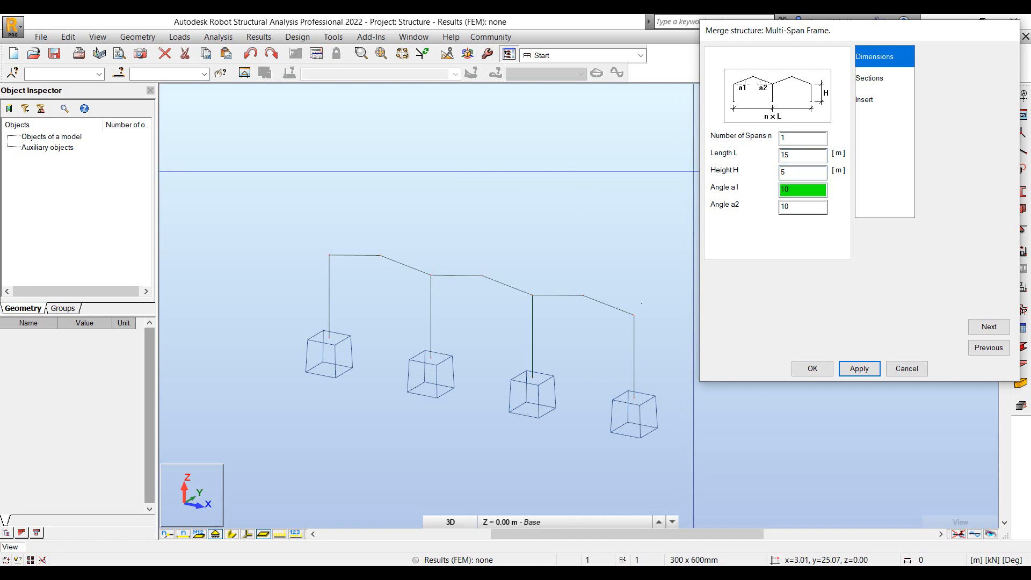
# Assign the Australia UC 310x96.8 section to the frame members and confirm
pyautogui.click(869, 77)
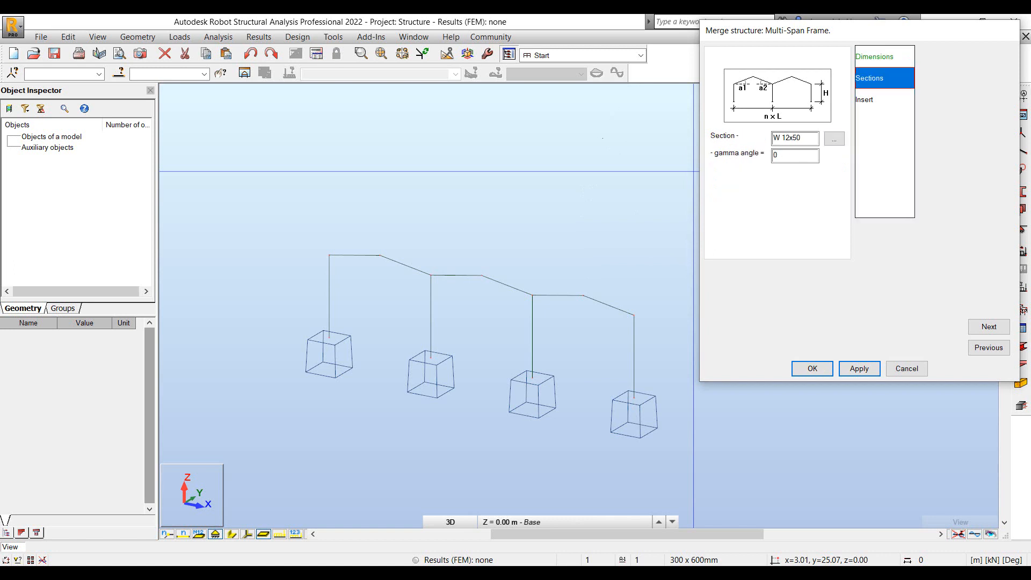
pyautogui.click(833, 139)
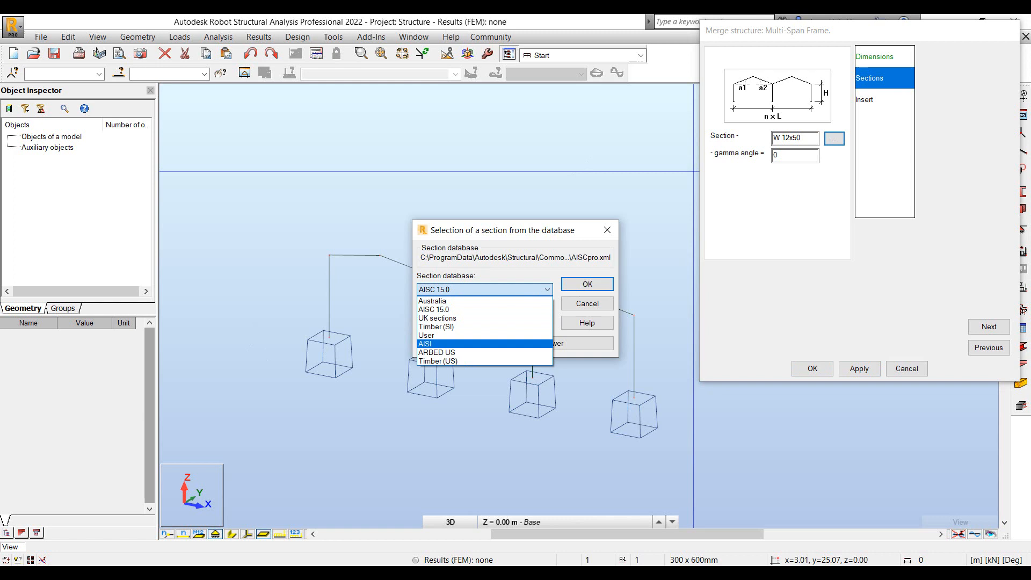
pyautogui.click(431, 300)
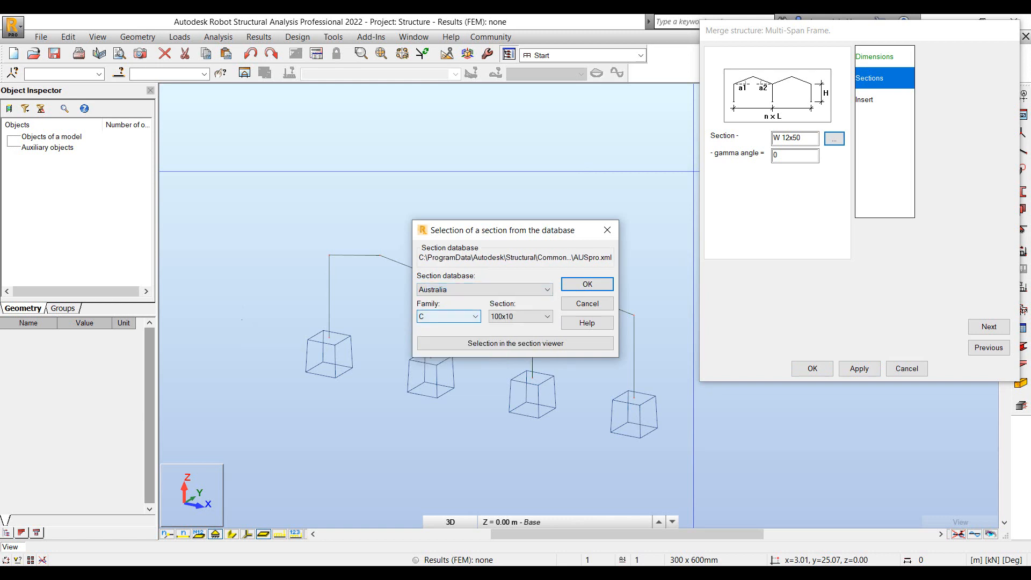
pyautogui.click(472, 316)
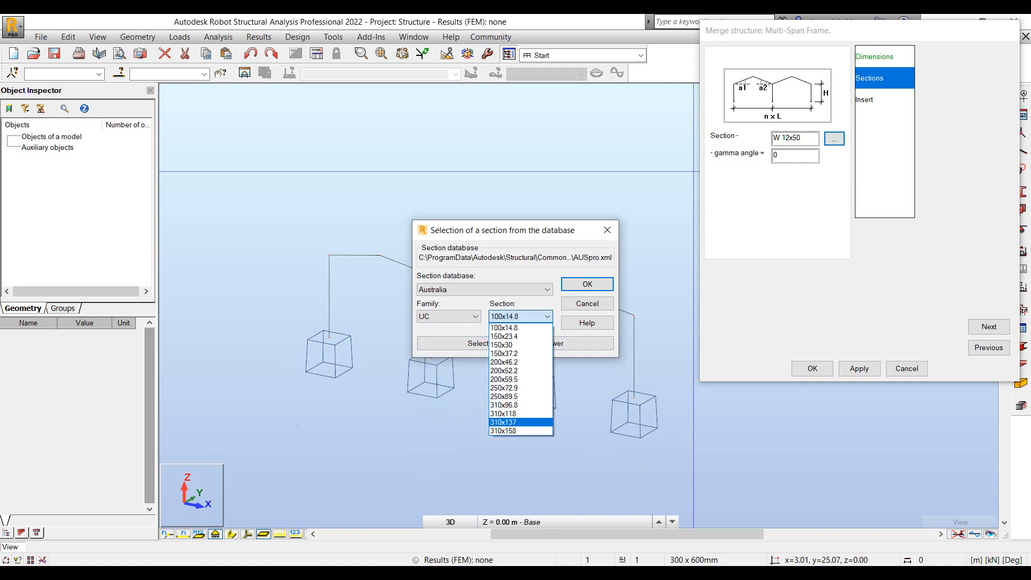
pyautogui.click(502, 405)
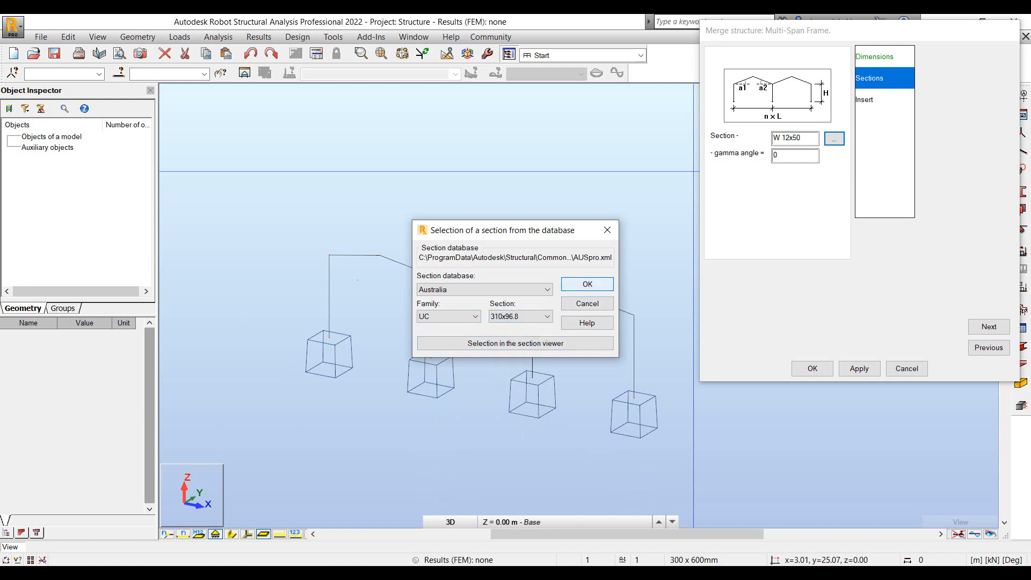
pyautogui.click(586, 283)
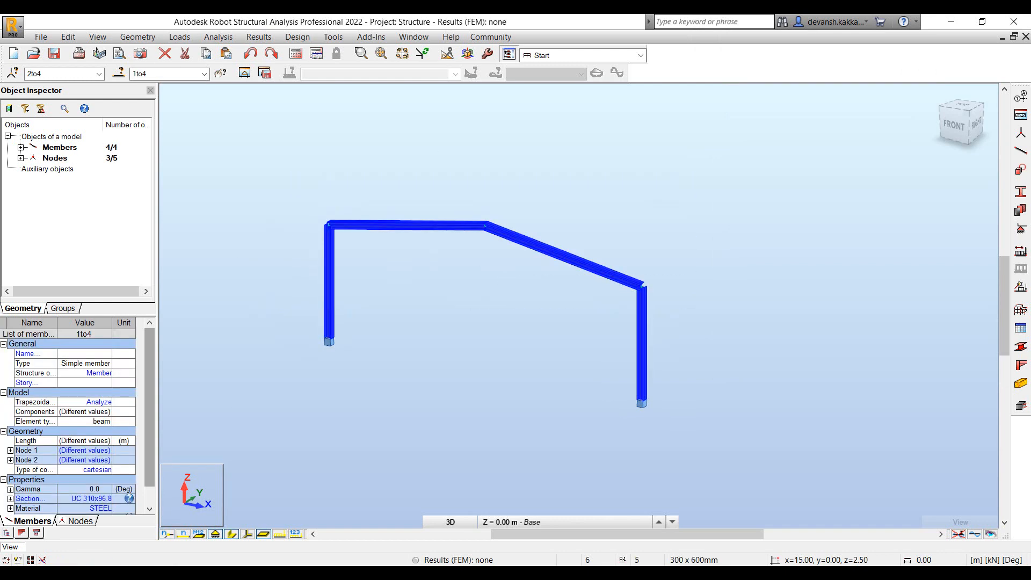
# Copy the selected frame three times with translation vector 0,10,0, giving four frames
pyautogui.click(66, 36)
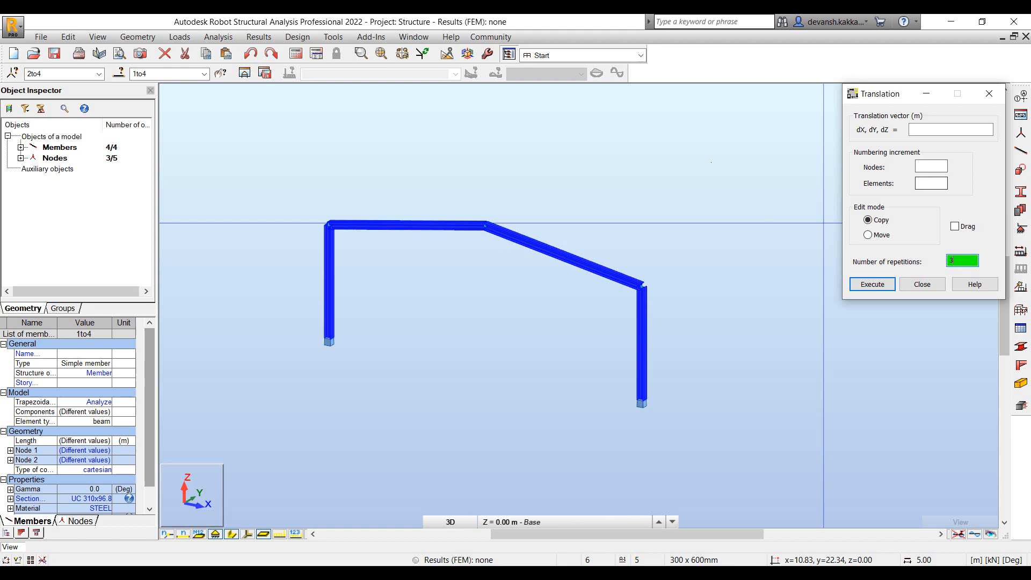
pyautogui.click(950, 129)
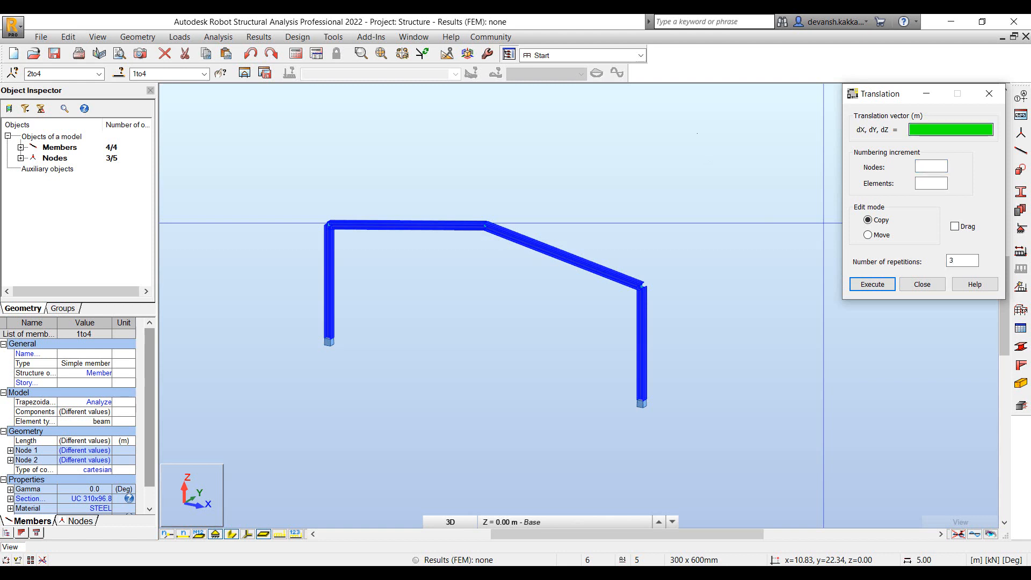
pyautogui.write('0,')
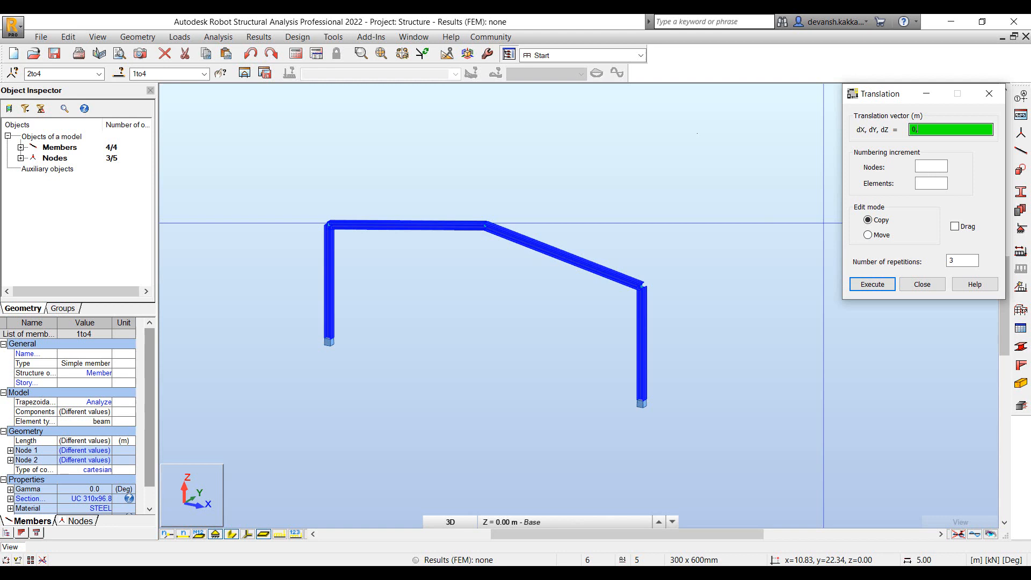
pyautogui.write('10,')
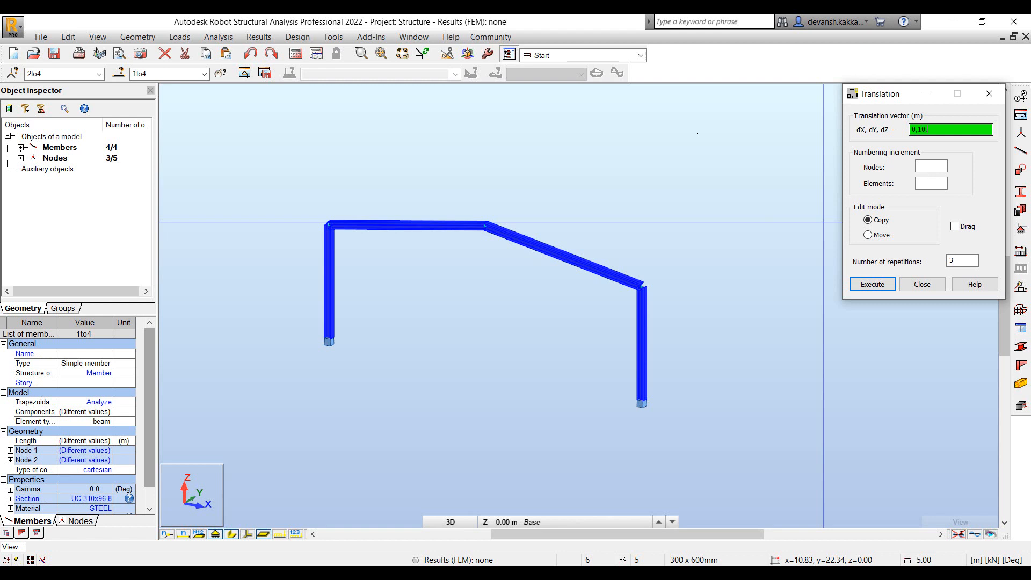
pyautogui.click(871, 284)
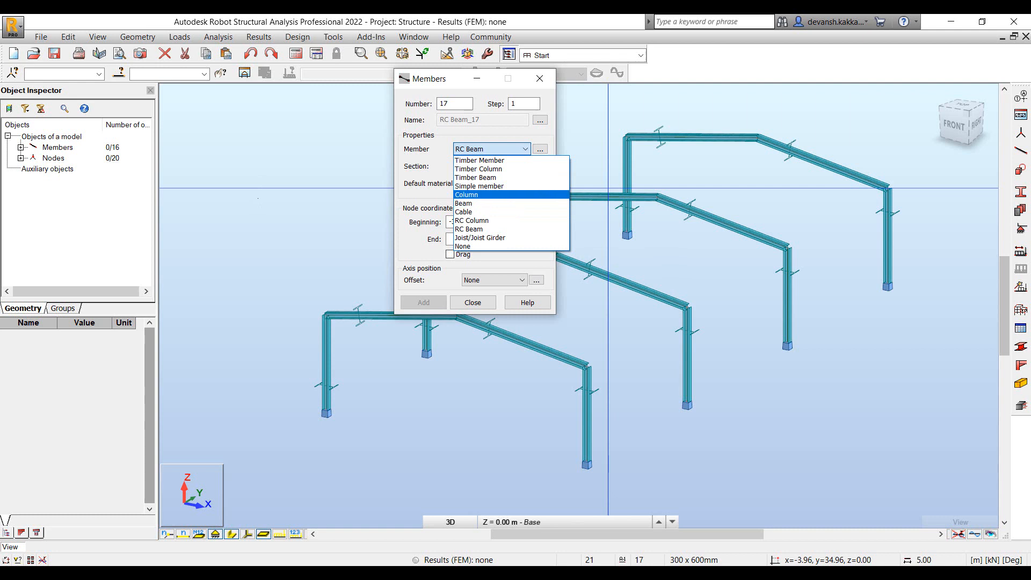
pyautogui.moveTo(464, 203)
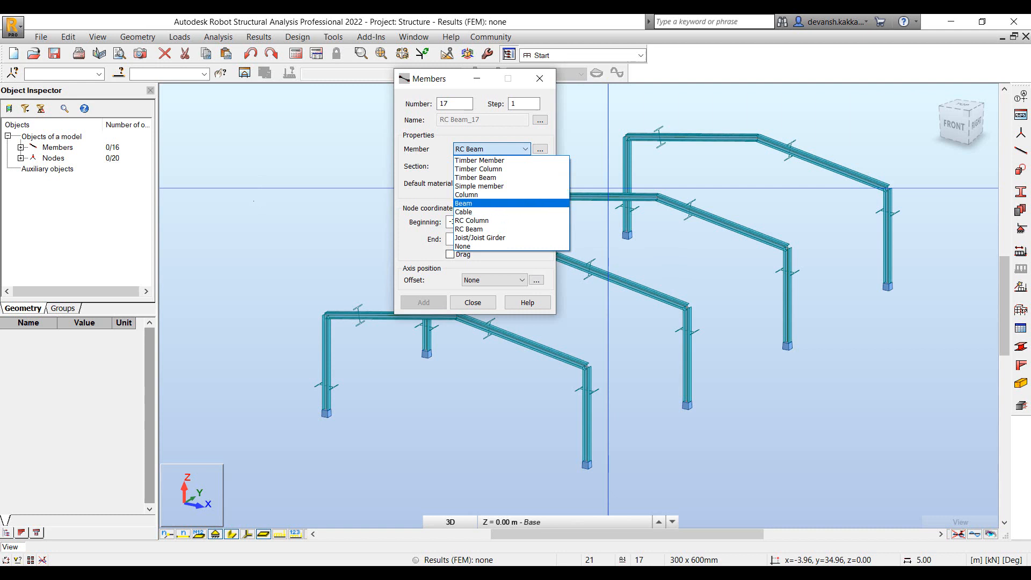
# Draw six UB 305x165x40 longitudinal beams tying the four portal frames together
pyautogui.click(464, 203)
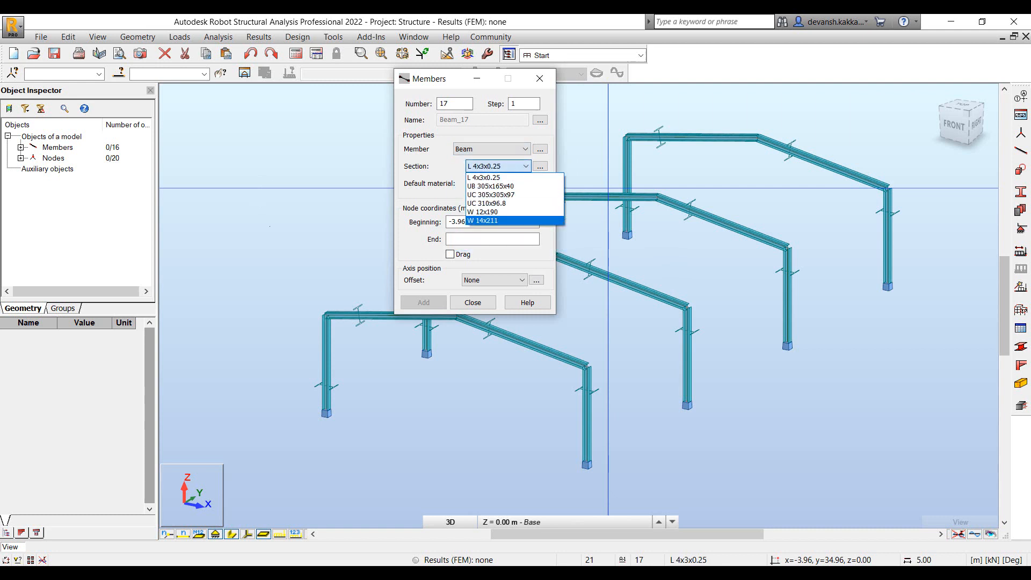
pyautogui.click(491, 186)
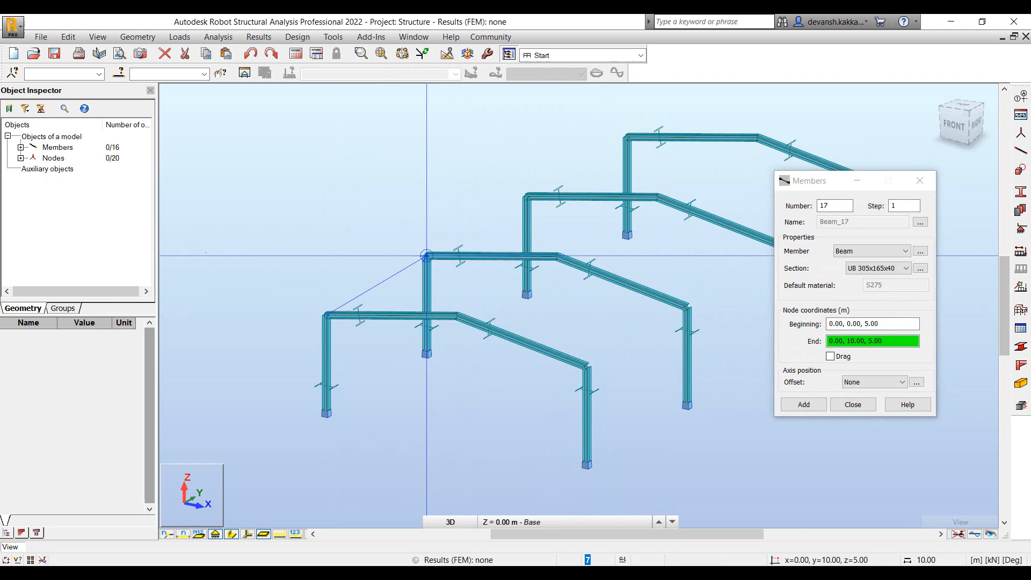
pyautogui.click(803, 405)
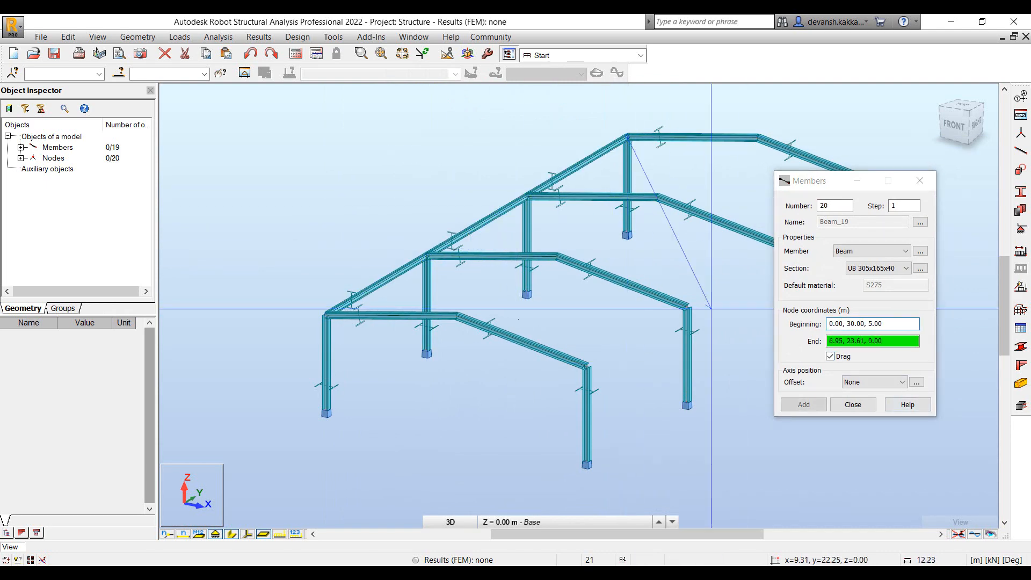
pyautogui.click(852, 405)
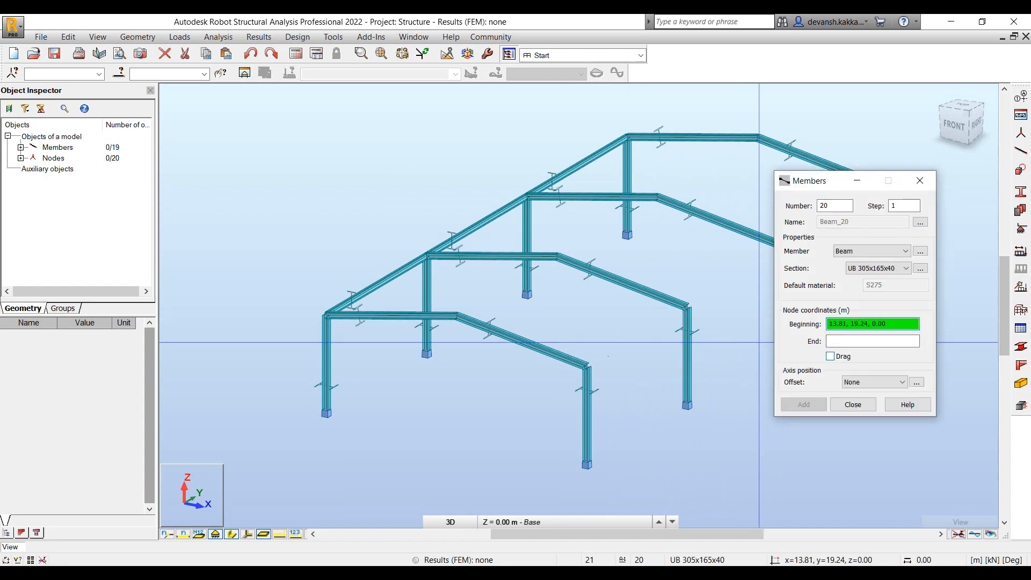
pyautogui.click(686, 306)
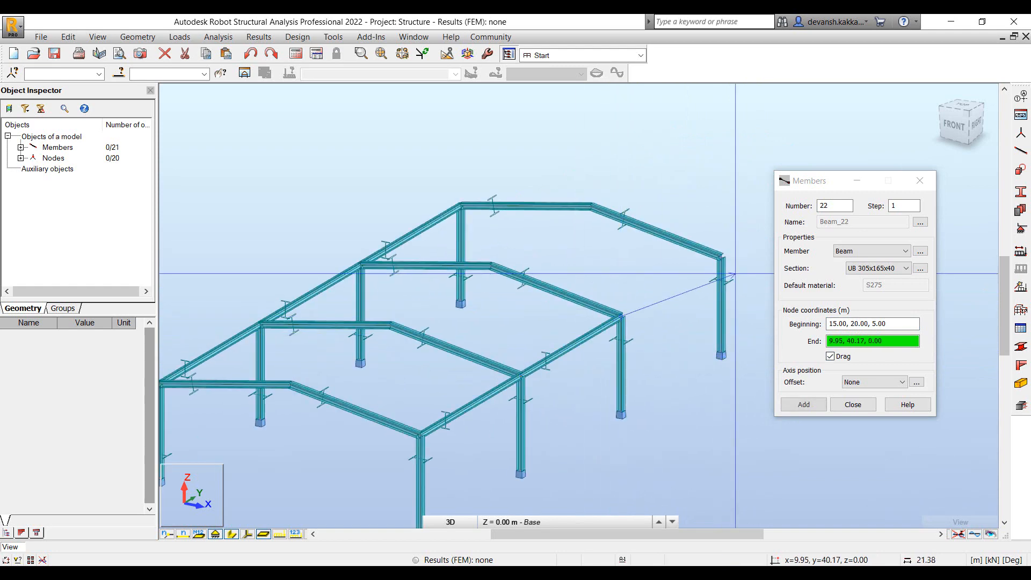
pyautogui.click(851, 404)
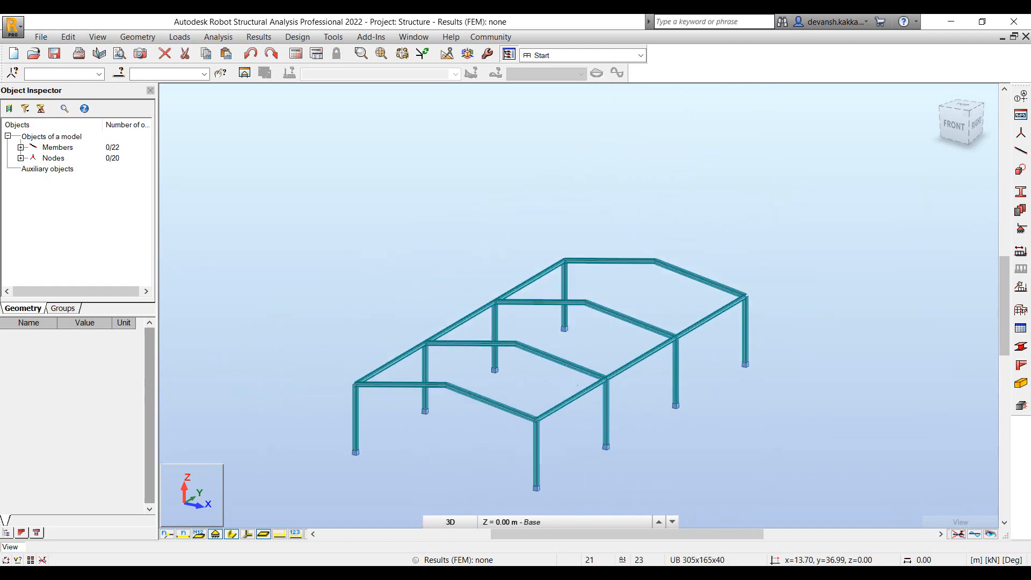
pyautogui.click(566, 385)
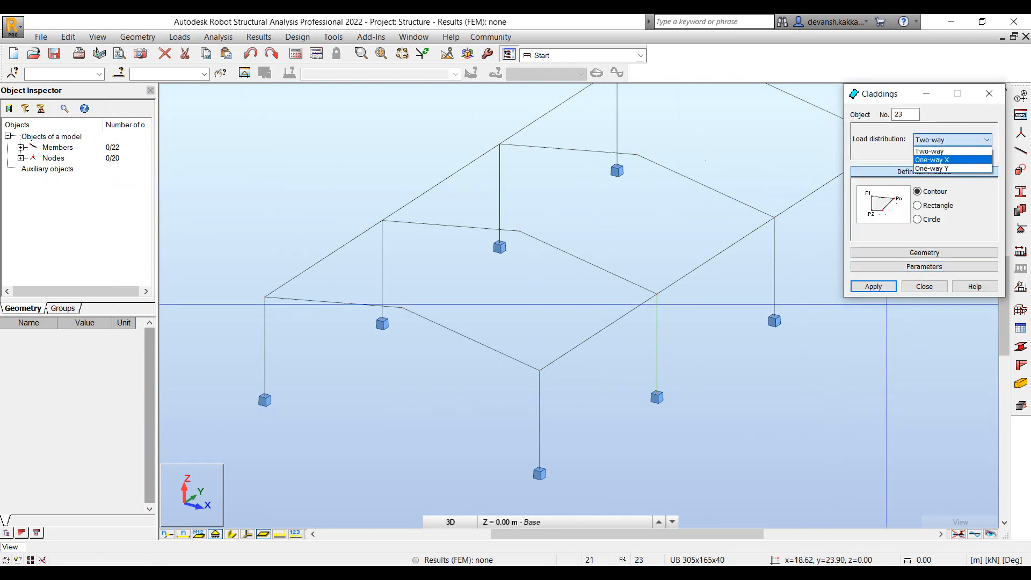
# Define a two-way contour cladding over the first roof slope of the first bay
pyautogui.click(927, 151)
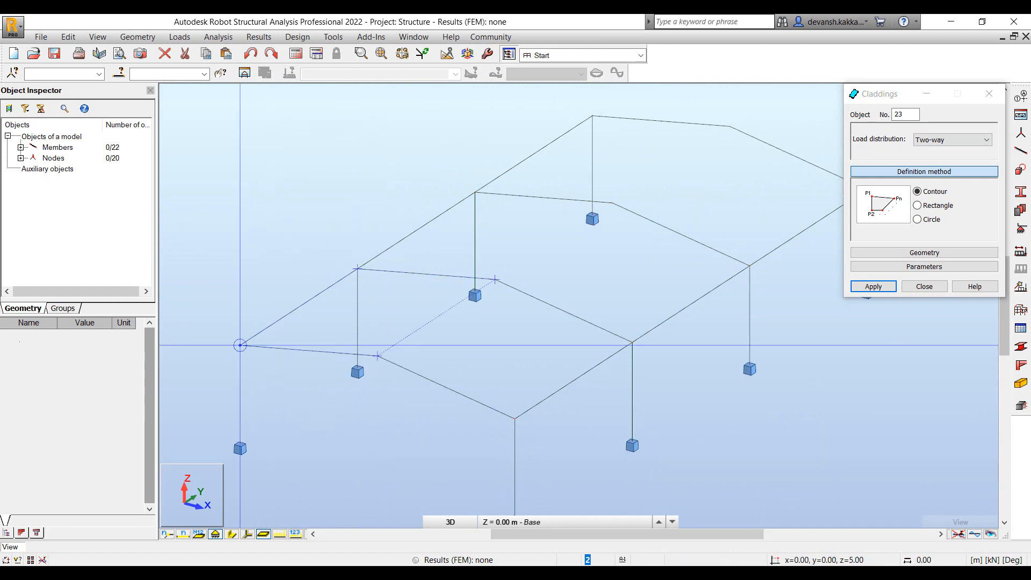
pyautogui.click(872, 285)
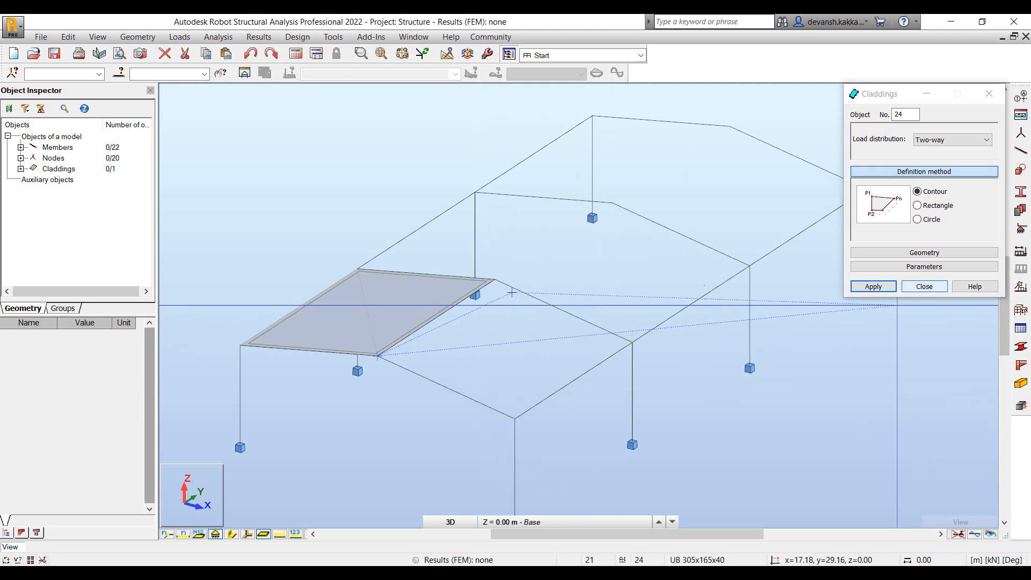
pyautogui.click(136, 37)
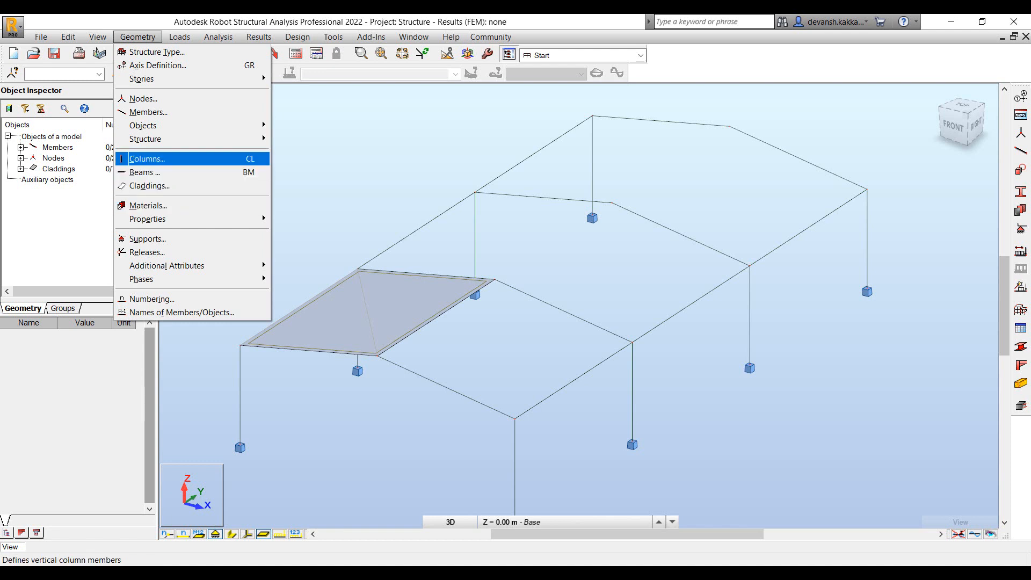
# Define a second two-way cladding over the other roof slope of the first bay
pyautogui.click(148, 186)
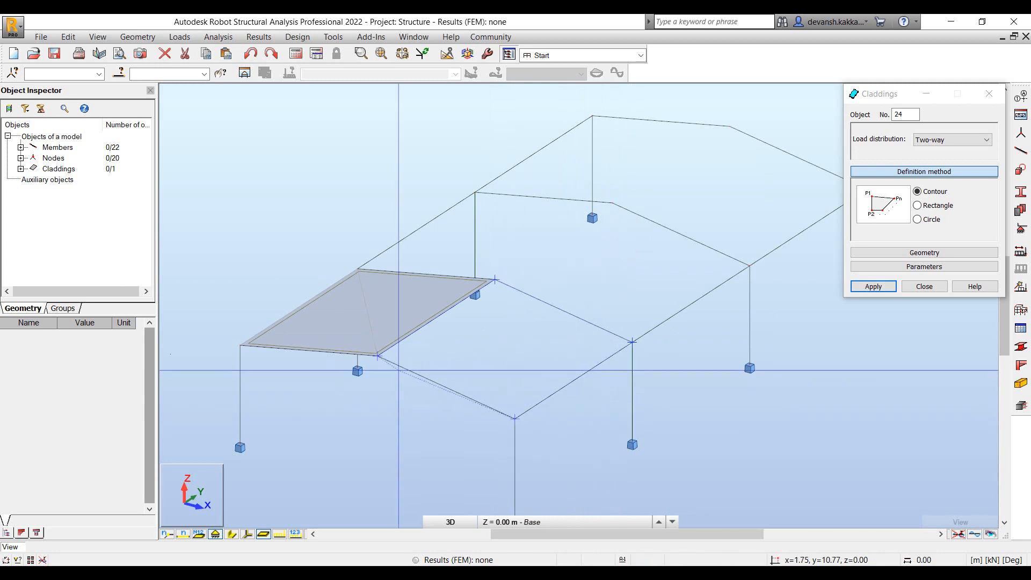
pyautogui.click(872, 286)
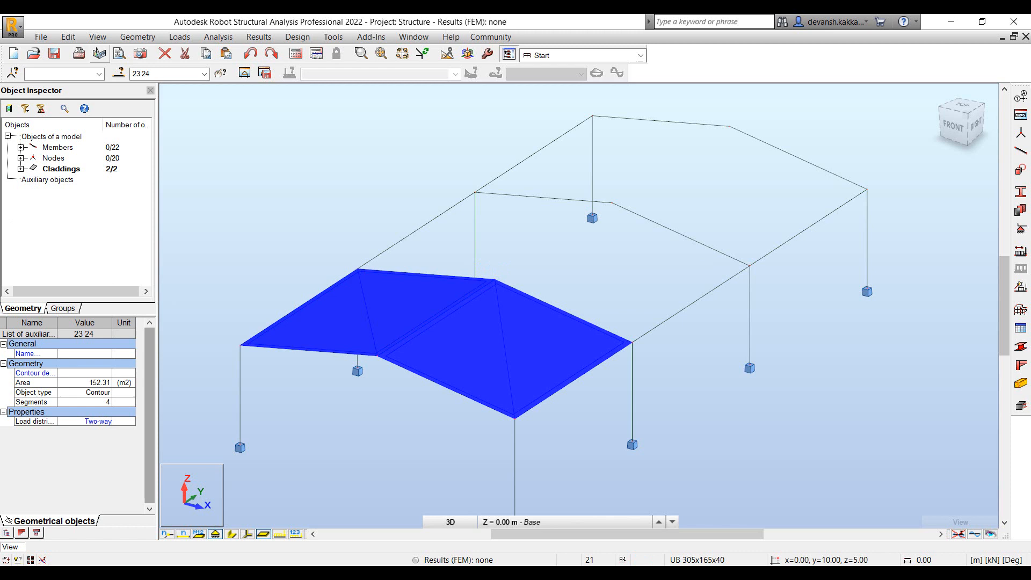
pyautogui.click(67, 37)
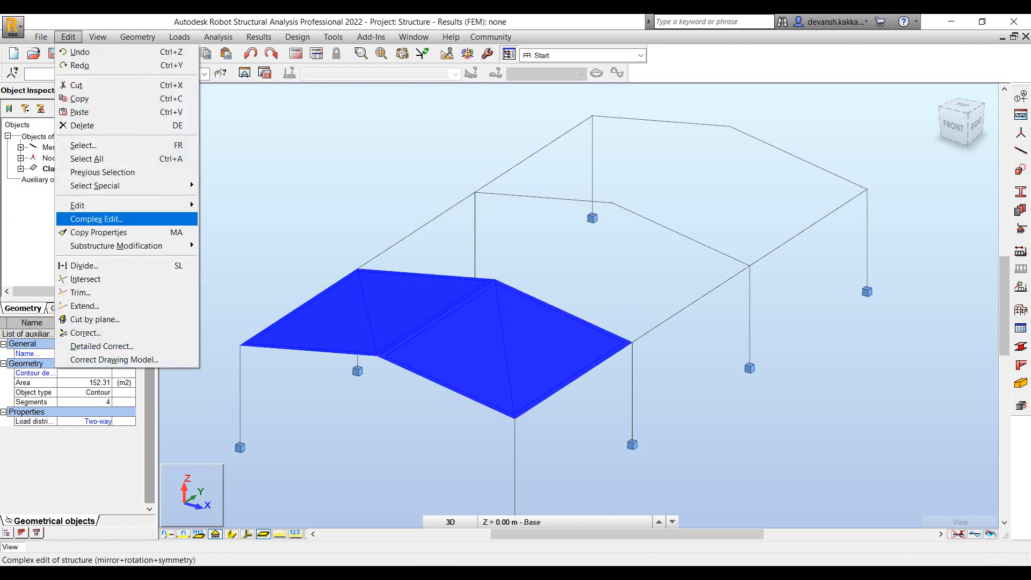
# Copy both claddings twice at 10 m along the shed and show node numbers
pyautogui.click(96, 219)
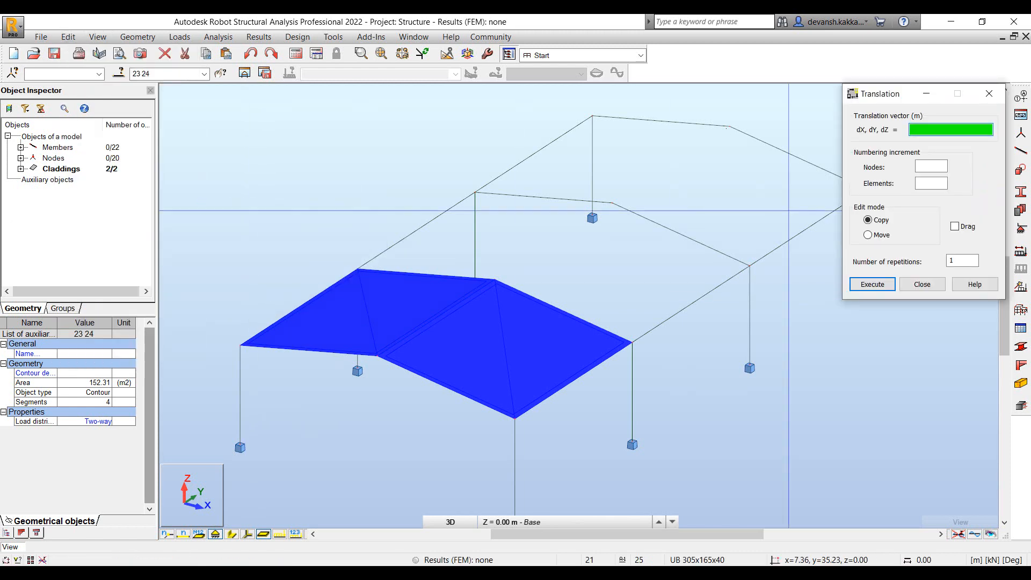
pyautogui.click(961, 261)
pyautogui.write('2')
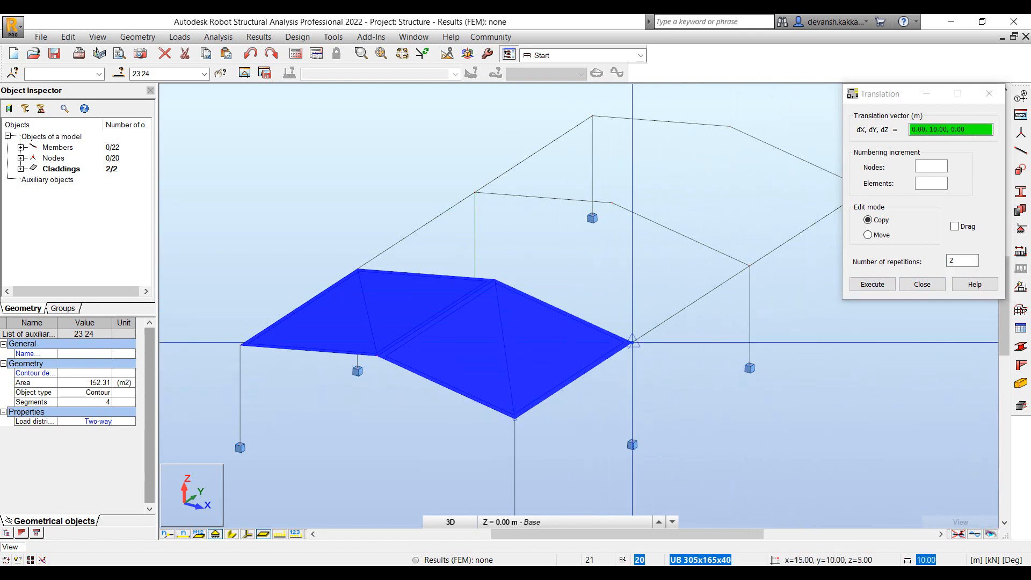
pyautogui.click(871, 283)
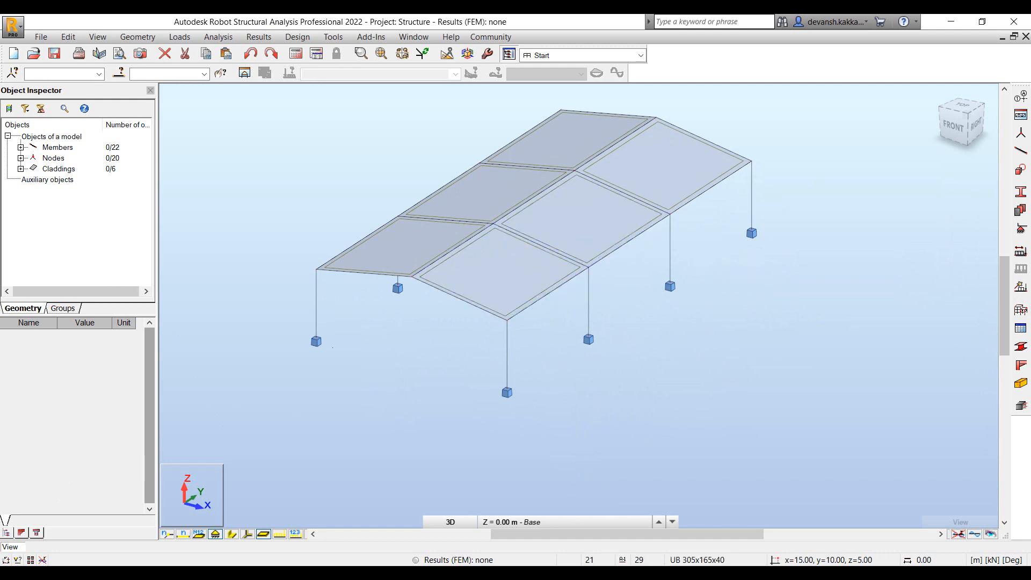
pyautogui.click(452, 302)
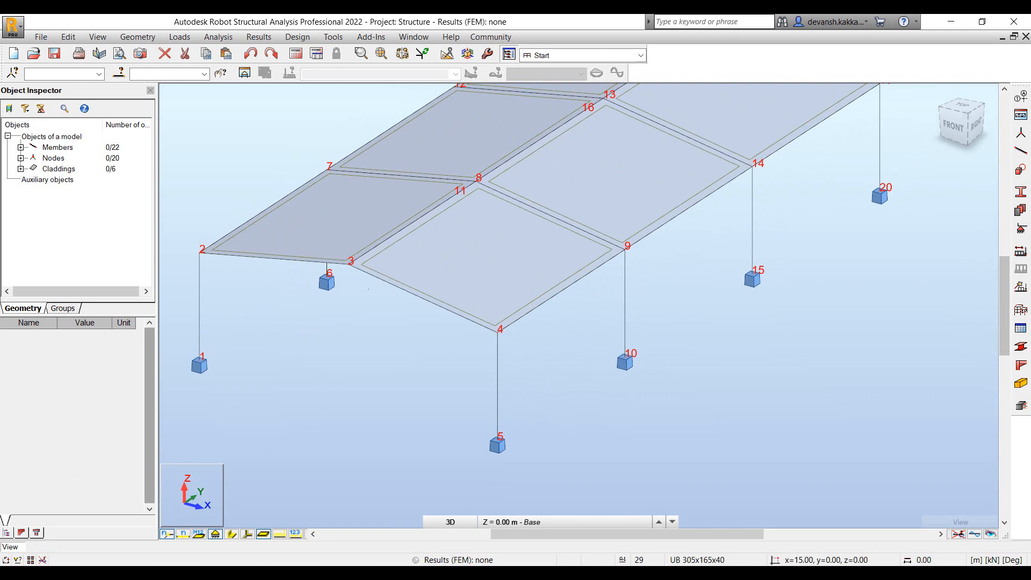
# Bring up the Members data table from the model view's Tables list
pyautogui.click(623, 361)
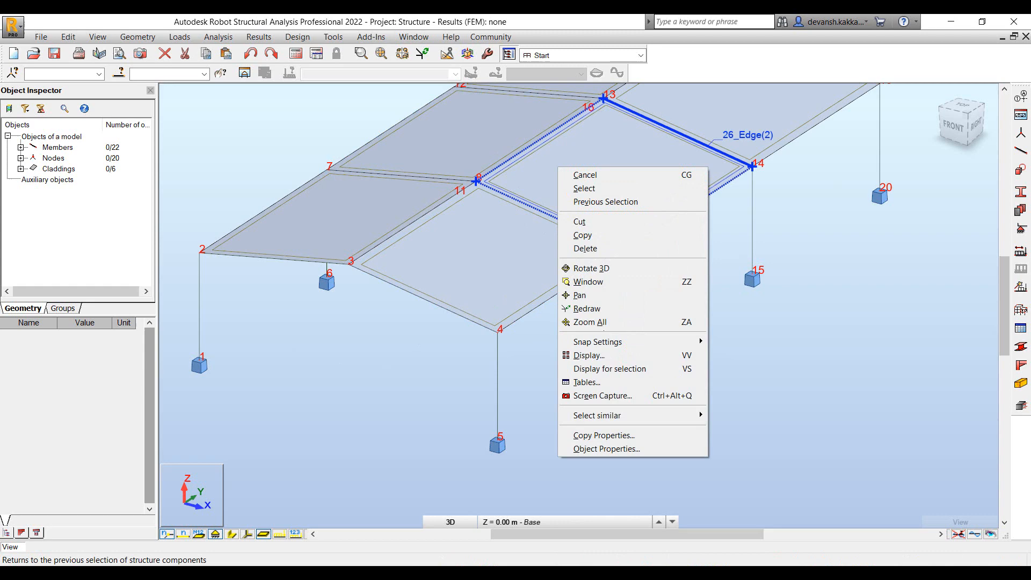
pyautogui.click(586, 382)
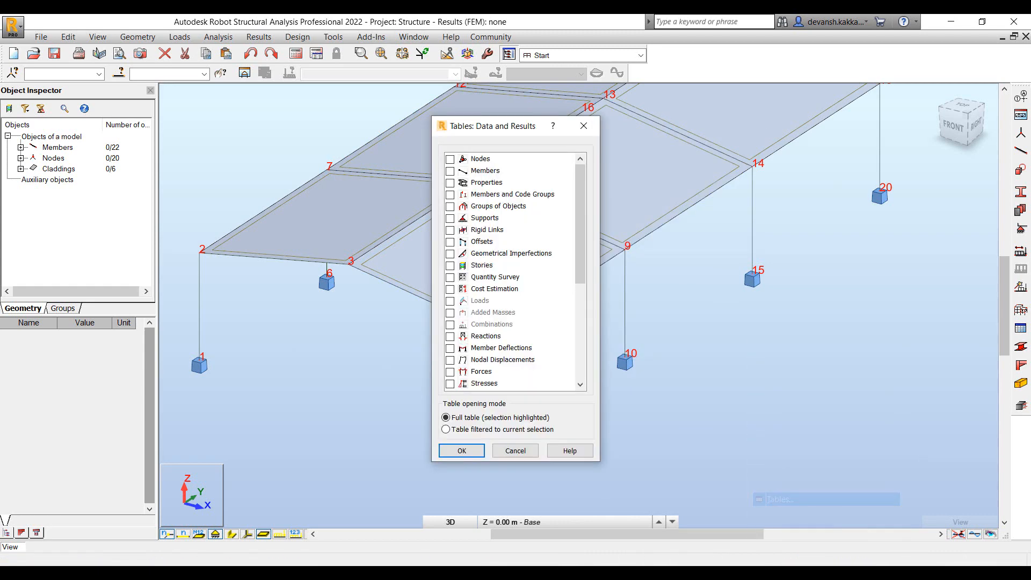
pyautogui.click(450, 171)
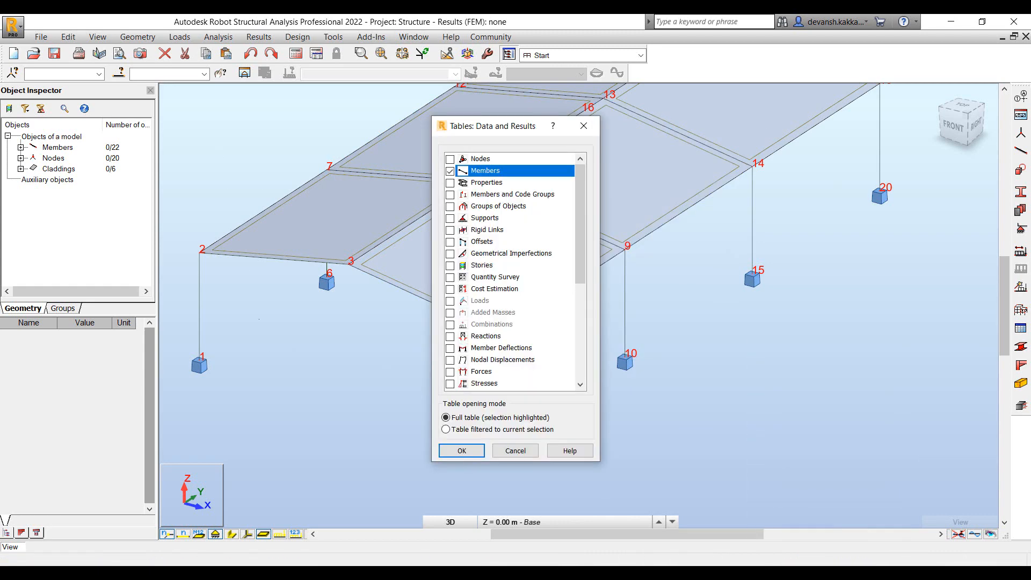
pyautogui.click(461, 450)
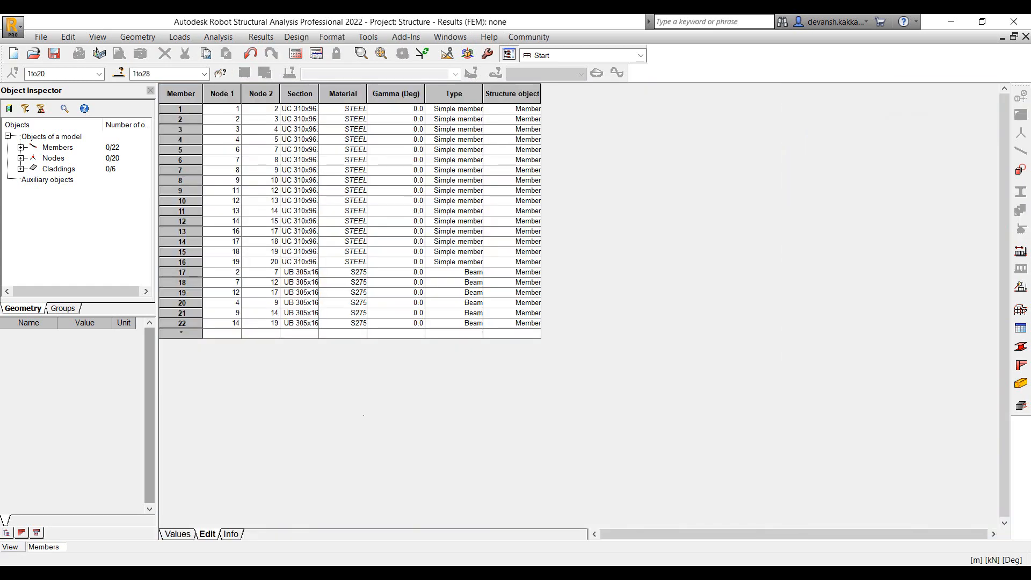
# Enter new member 29 from node 4 to node 9 with section L 4x3x0.25
pyautogui.click(221, 333)
pyautogui.write('4')
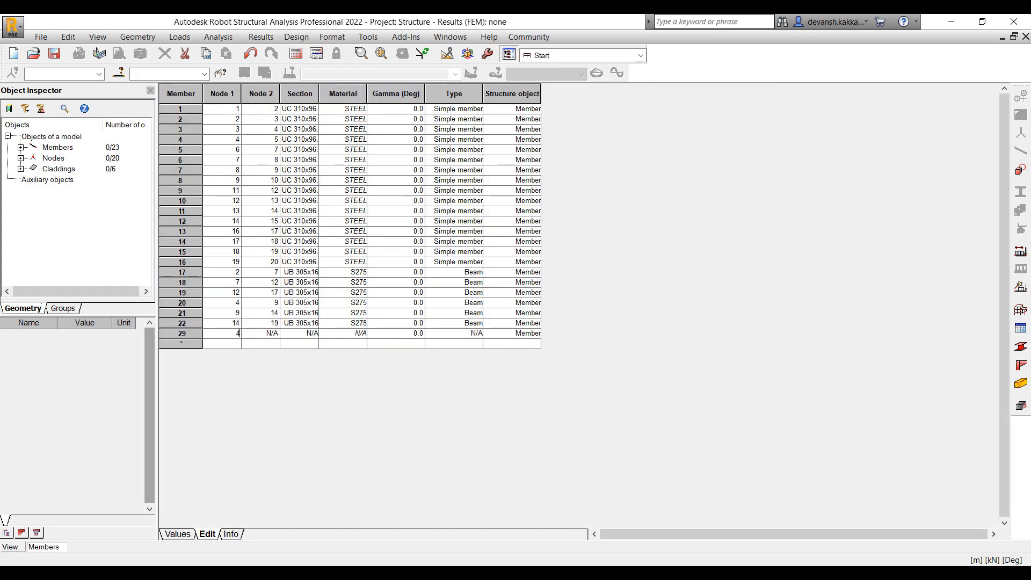
pyautogui.click(271, 333)
pyautogui.write('9')
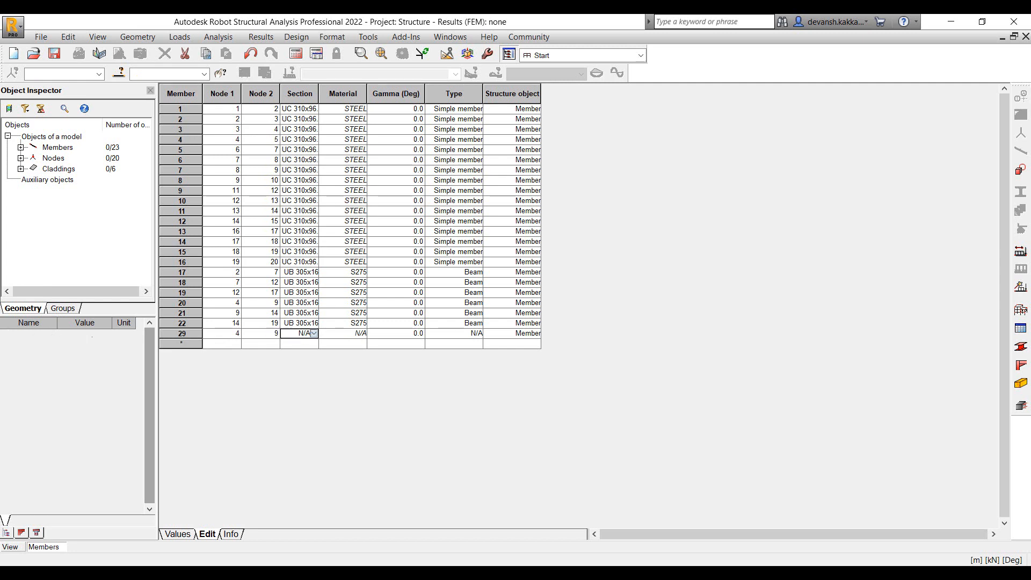
pyautogui.click(314, 333)
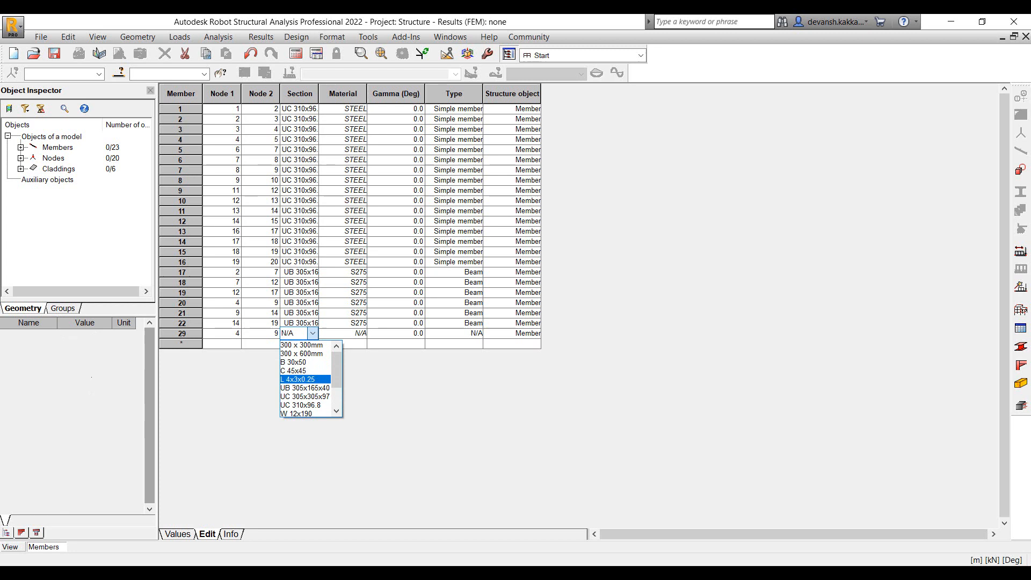
pyautogui.click(299, 379)
pyautogui.write('5')
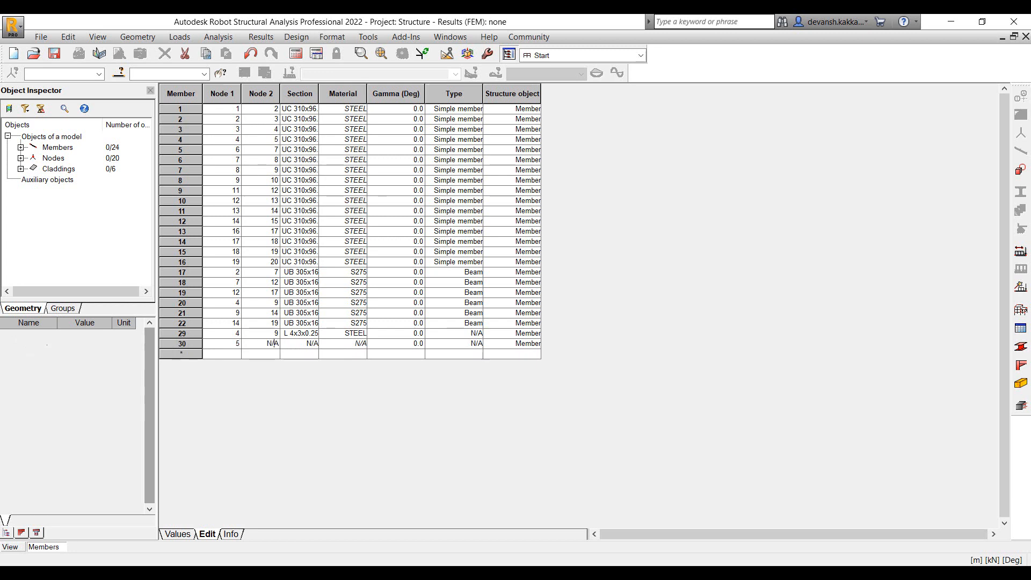
pyautogui.write('1')
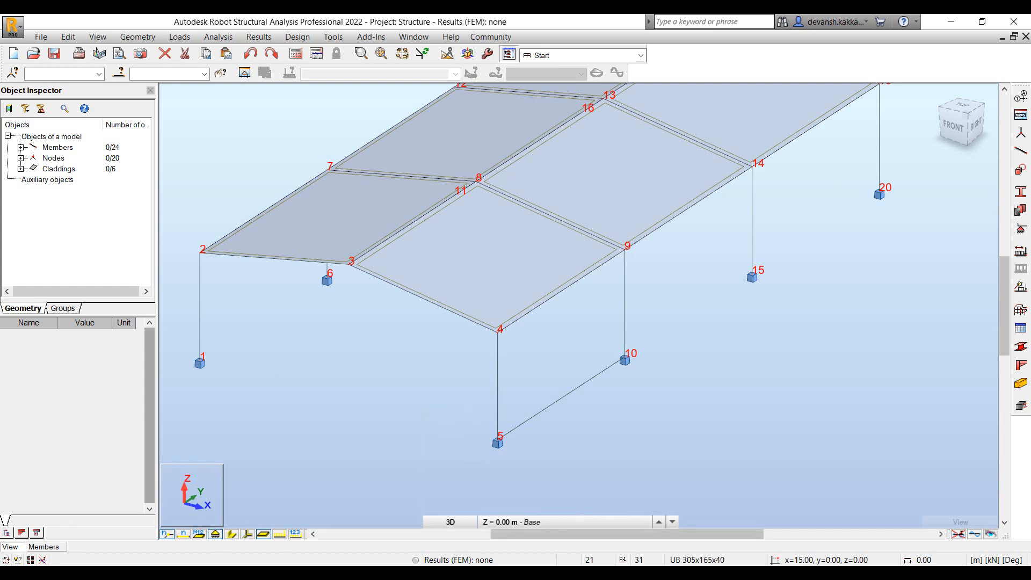
# Adjust the brace node entries into an X between nodes 4, 5, 9, 10 and return to 3D
pyautogui.click(44, 547)
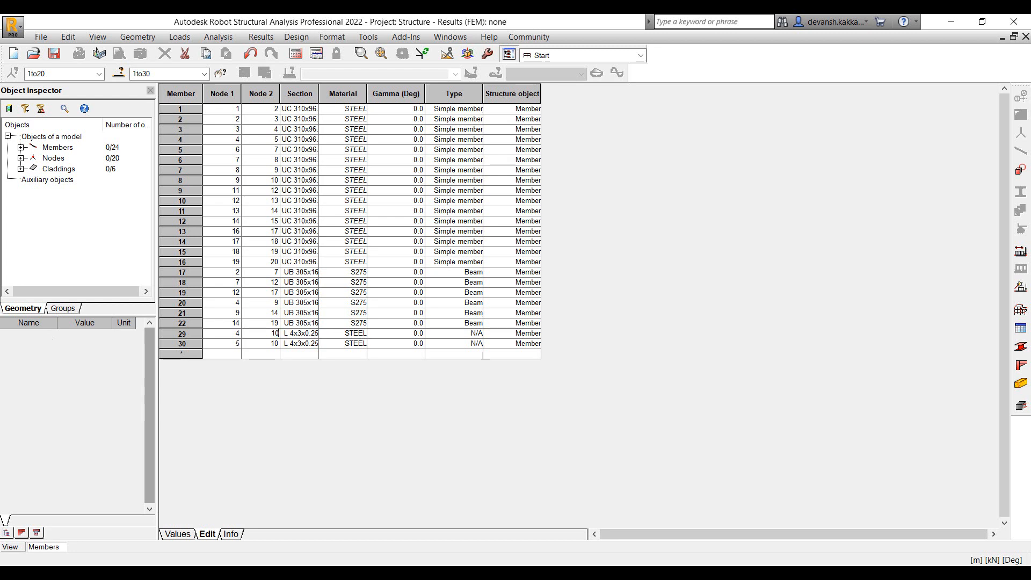
pyautogui.click(274, 344)
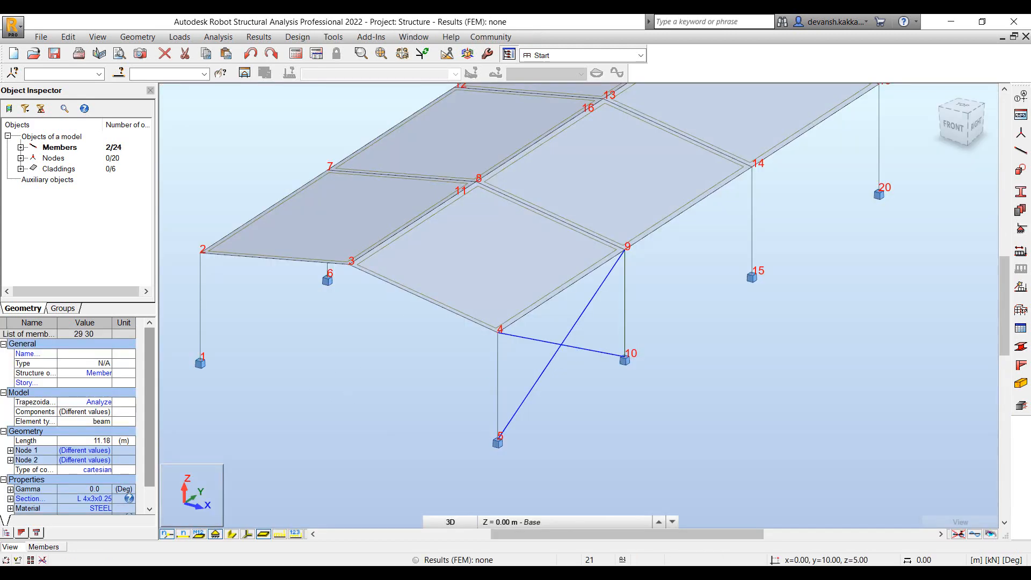
# Copy the selected cross-braces 20 m along the shed with vector 0,20,0, one repetition
pyautogui.click(66, 37)
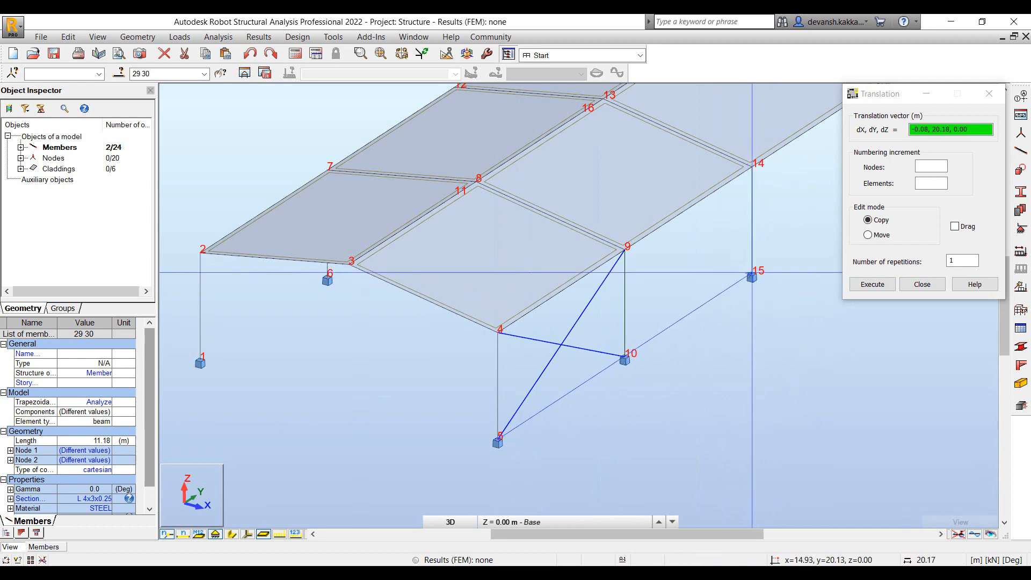
pyautogui.click(870, 284)
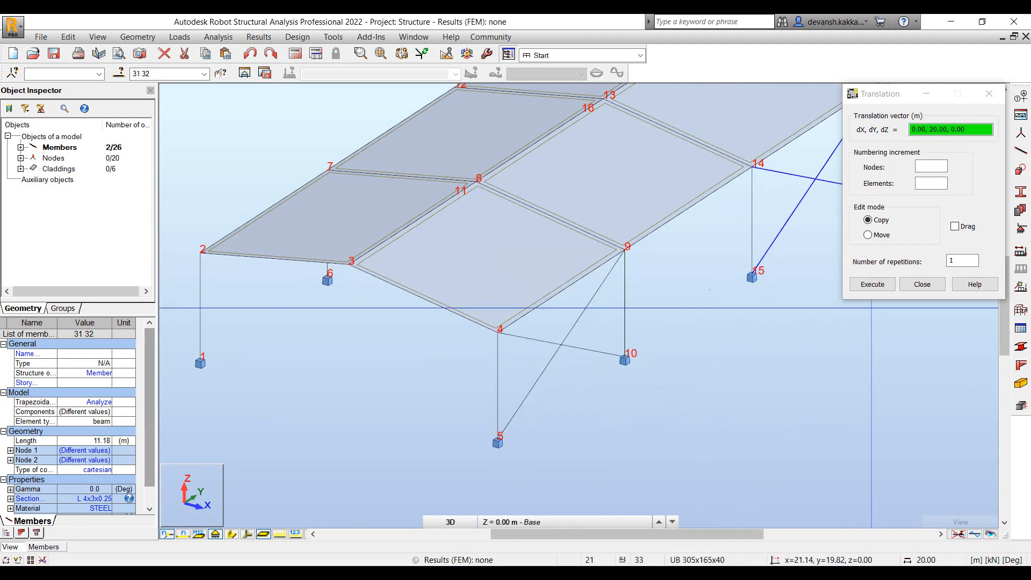
pyautogui.click(871, 283)
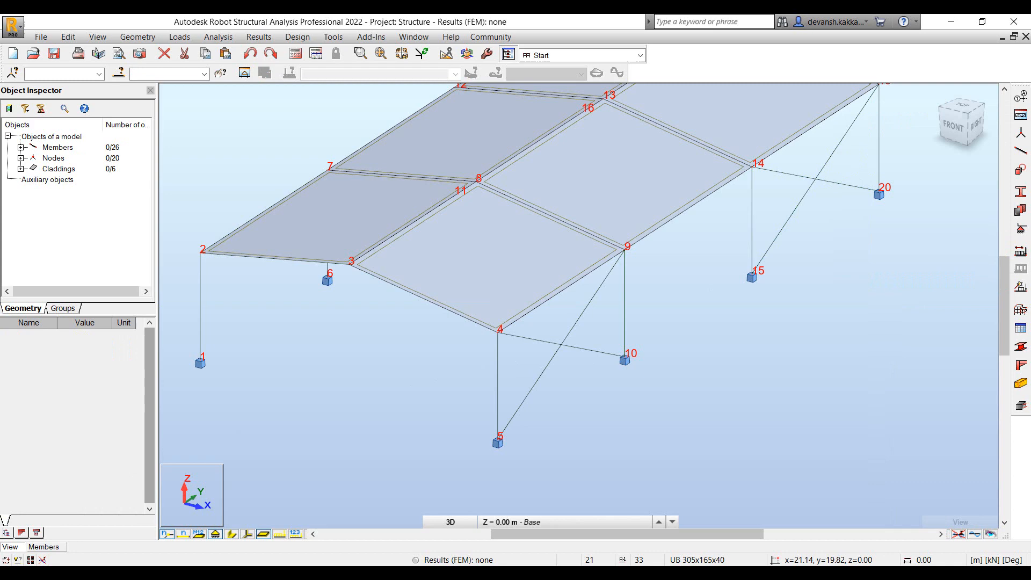